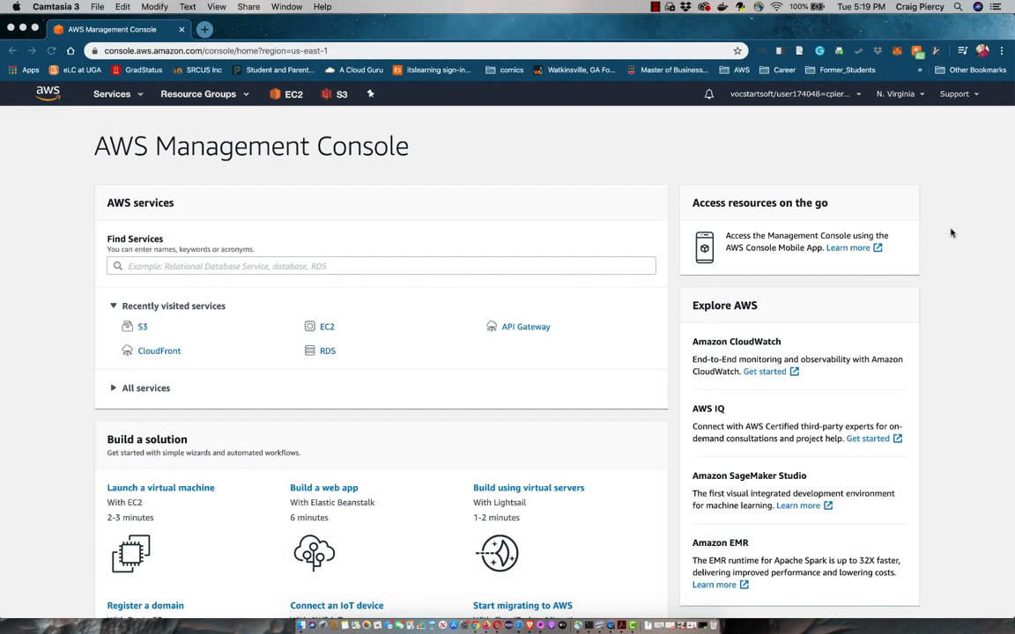
{"action": "mouse_move", "coordinate": [923, 97]}
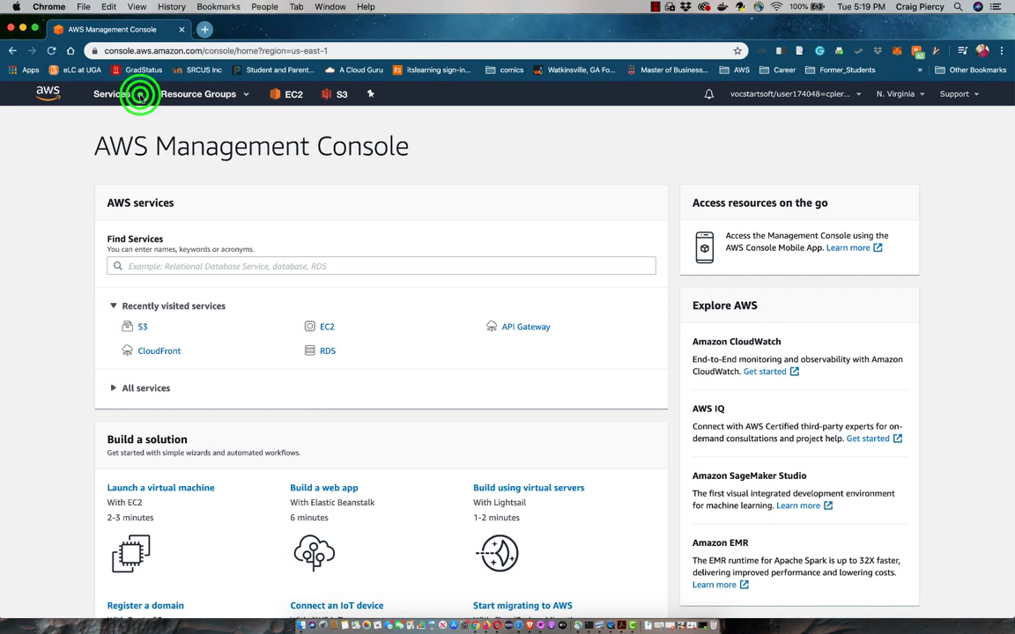
Step: Bring up the full AWS services catalog to reach S3 under Storage
{"action": "left_click", "coordinate": [111, 95]}
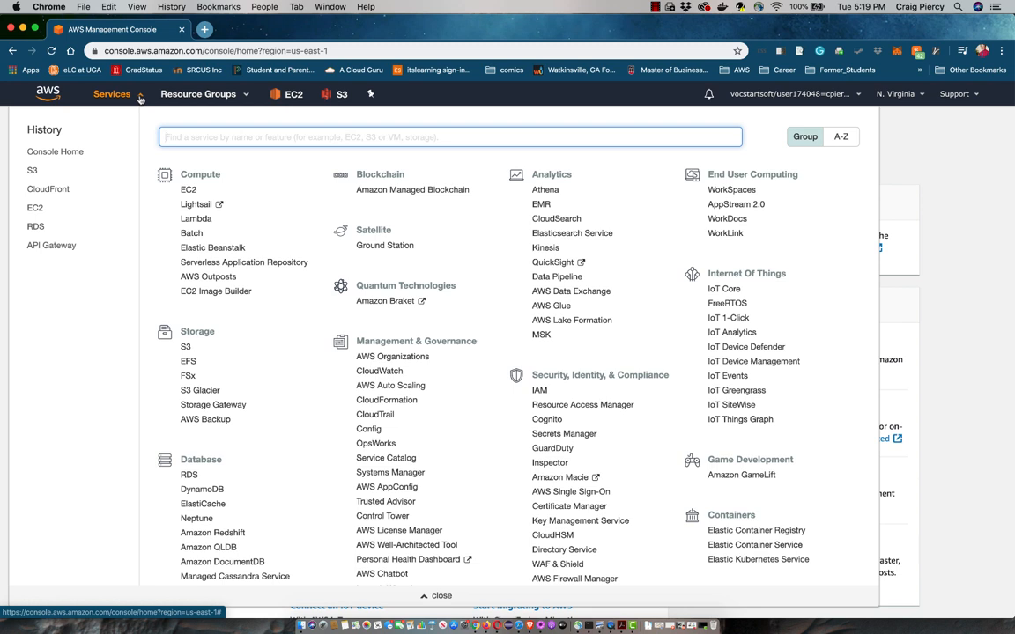
{"action": "mouse_move", "coordinate": [185, 345]}
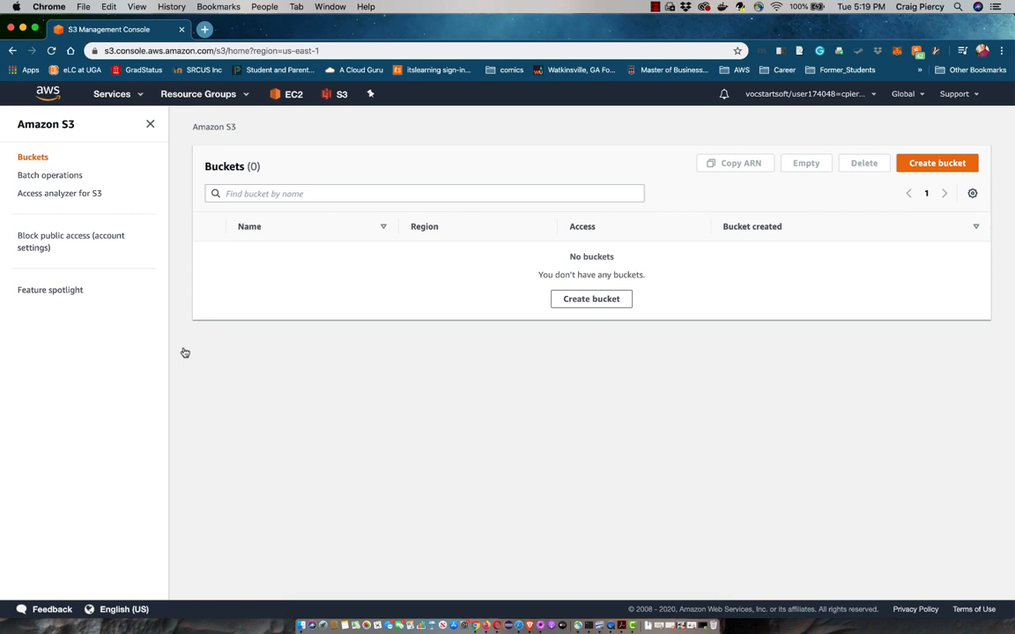
{"action": "mouse_move", "coordinate": [631, 315]}
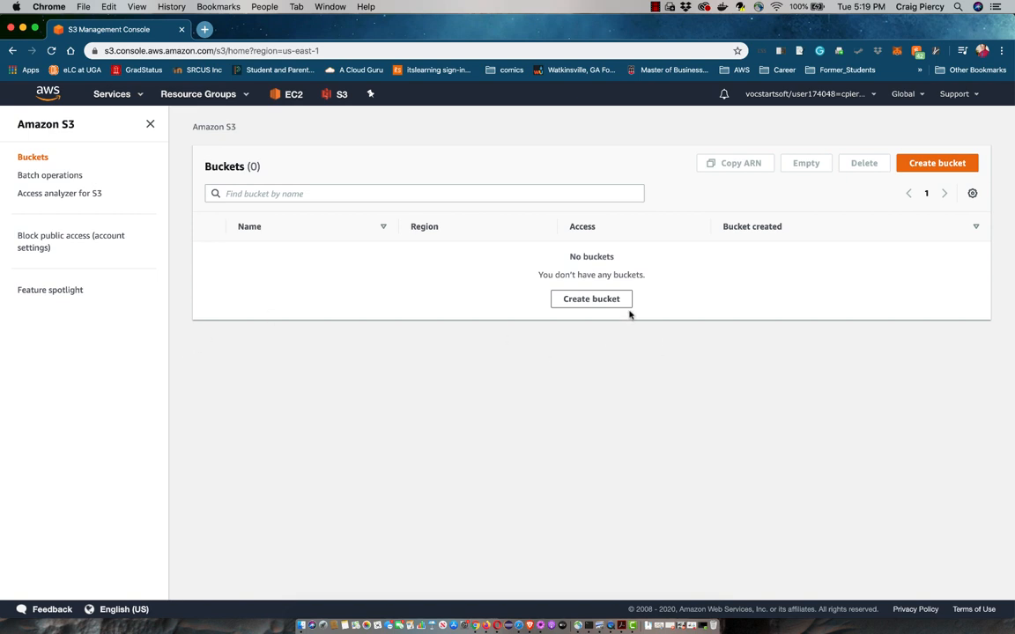
Step: Start a new bucket and name it myphotobucket in US East (N. Virginia)
{"action": "left_click", "coordinate": [592, 300]}
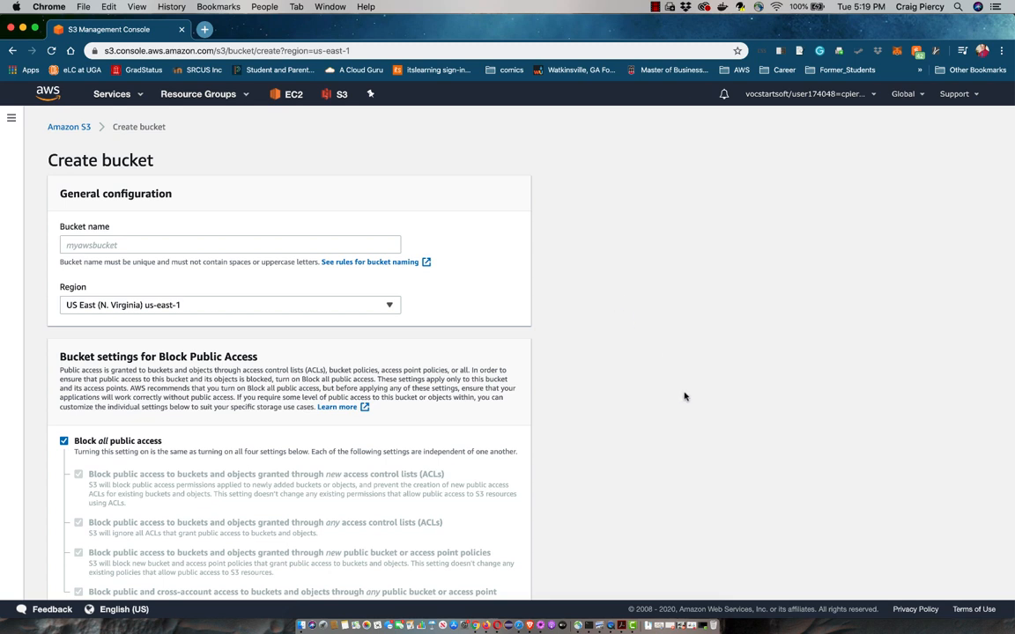
{"action": "left_click", "coordinate": [275, 245]}
{"action": "type", "text": "m"}
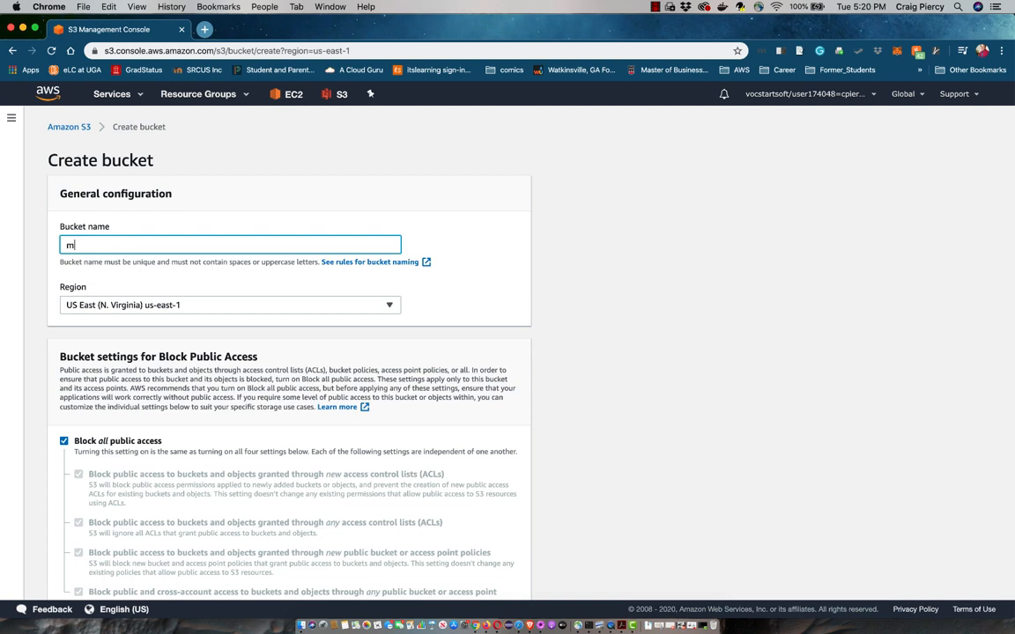
{"action": "type", "text": "yphotobu"}
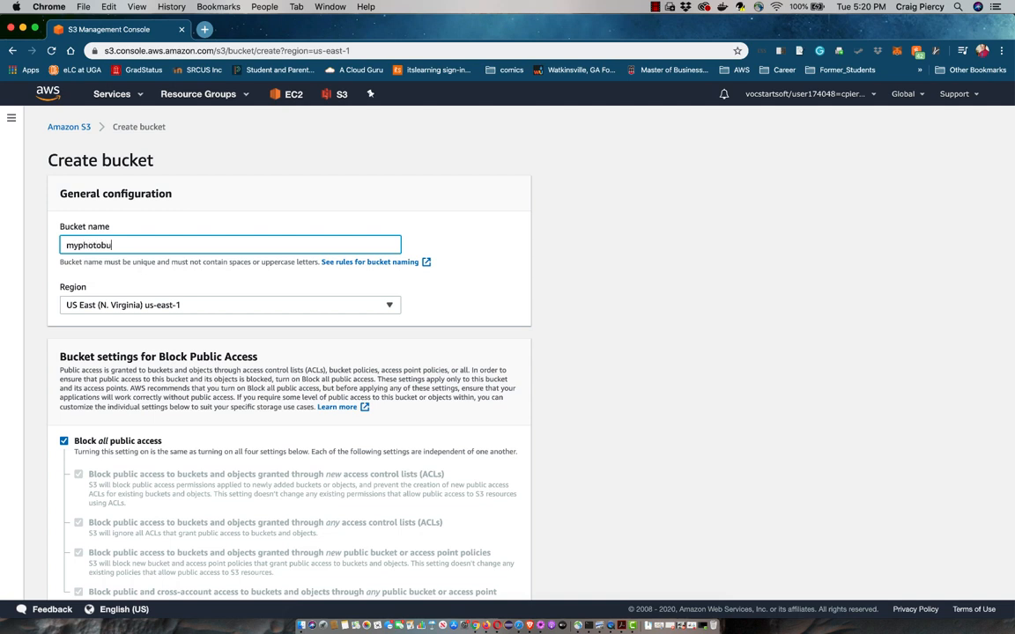
{"action": "type", "text": "cket"}
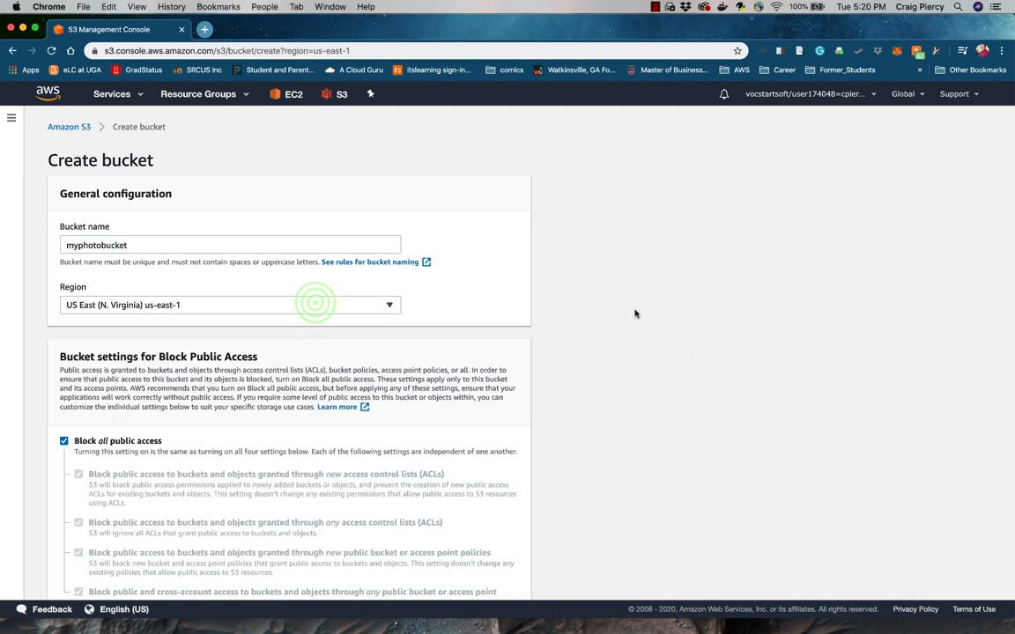
Step: Turn off Block all public access and acknowledge the bucket may become public
{"action": "scroll", "scroll_direction": "down", "scroll_amount": 3}
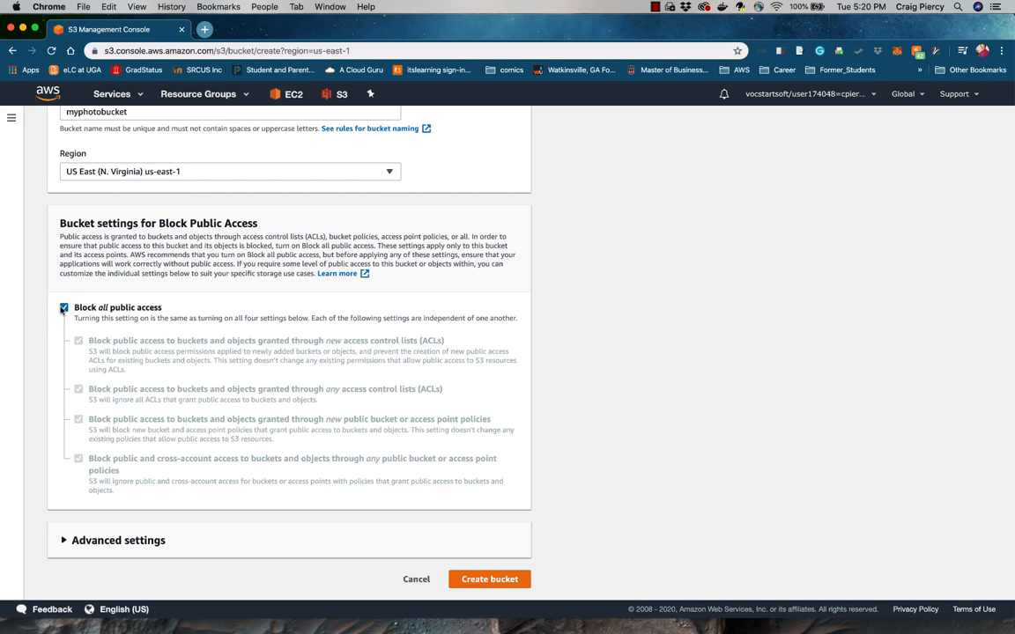
{"action": "left_click", "coordinate": [63, 306]}
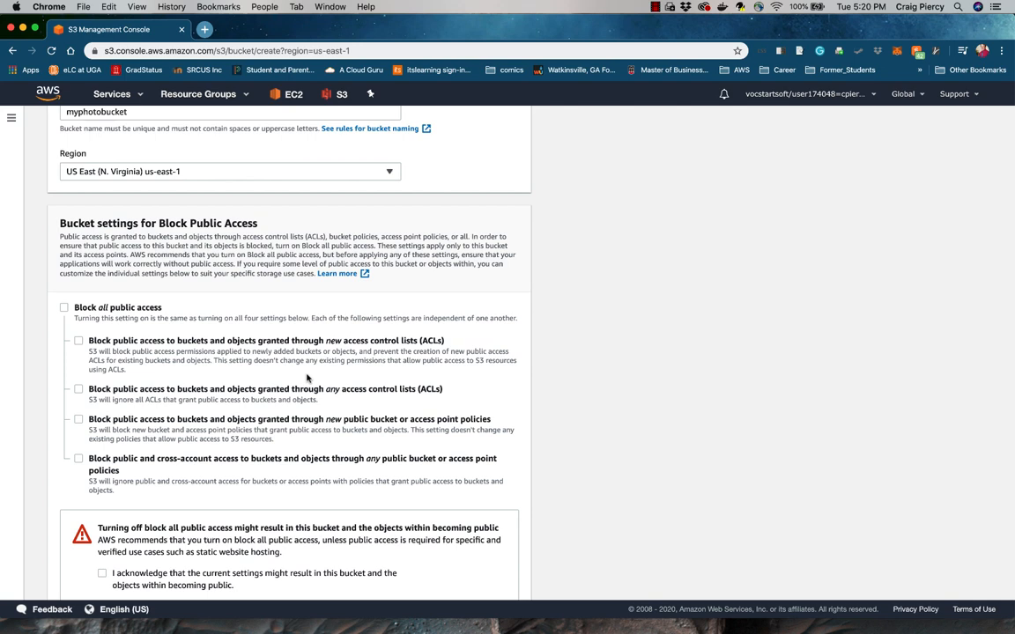
{"action": "scroll", "scroll_direction": "down", "scroll_amount": 3}
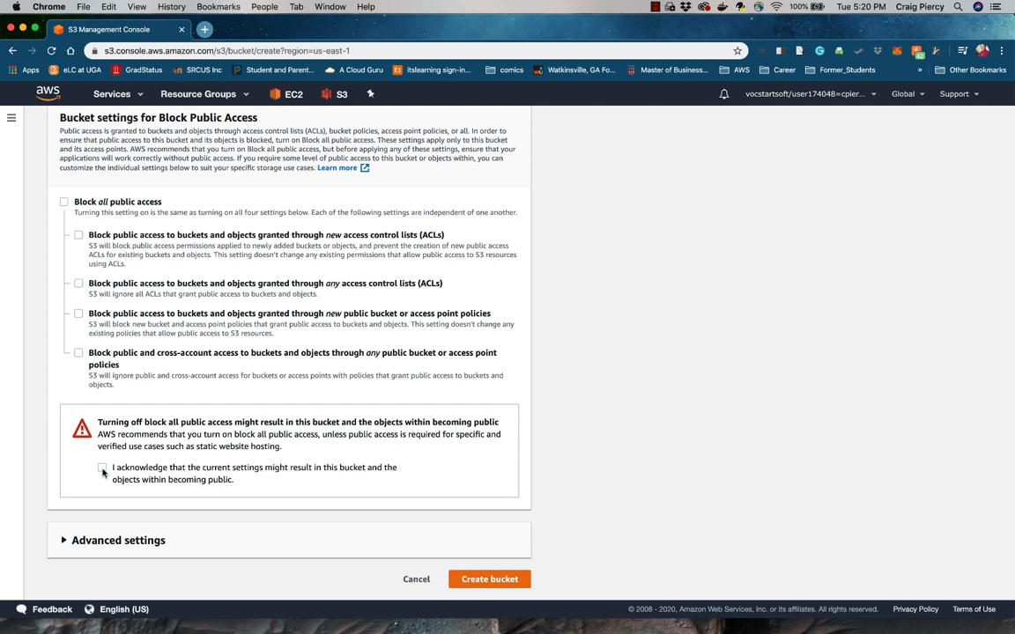
{"action": "left_click", "coordinate": [102, 468]}
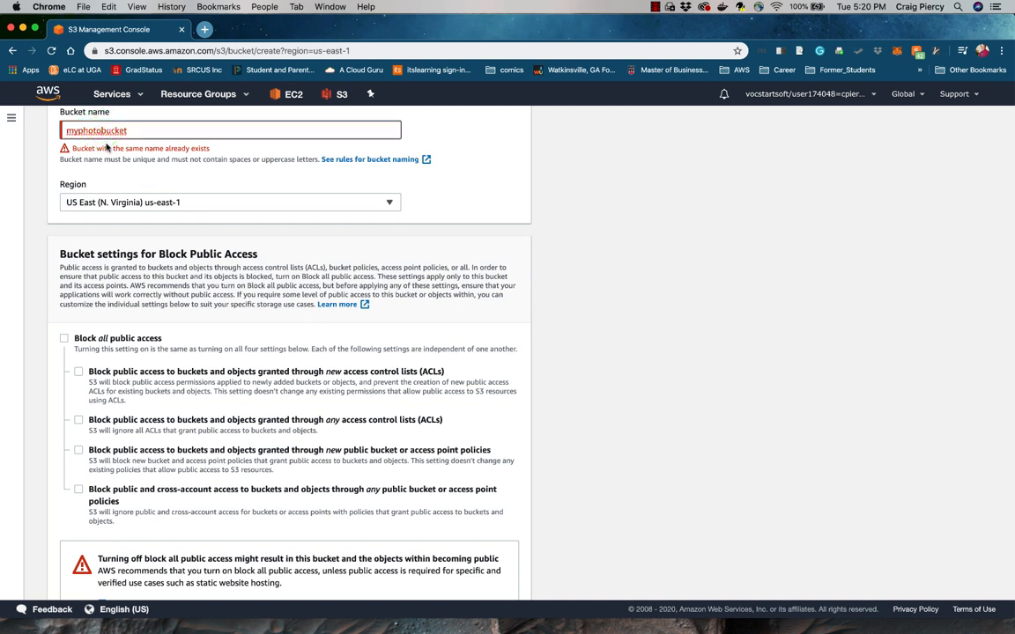
{"action": "mouse_move", "coordinate": [651, 229]}
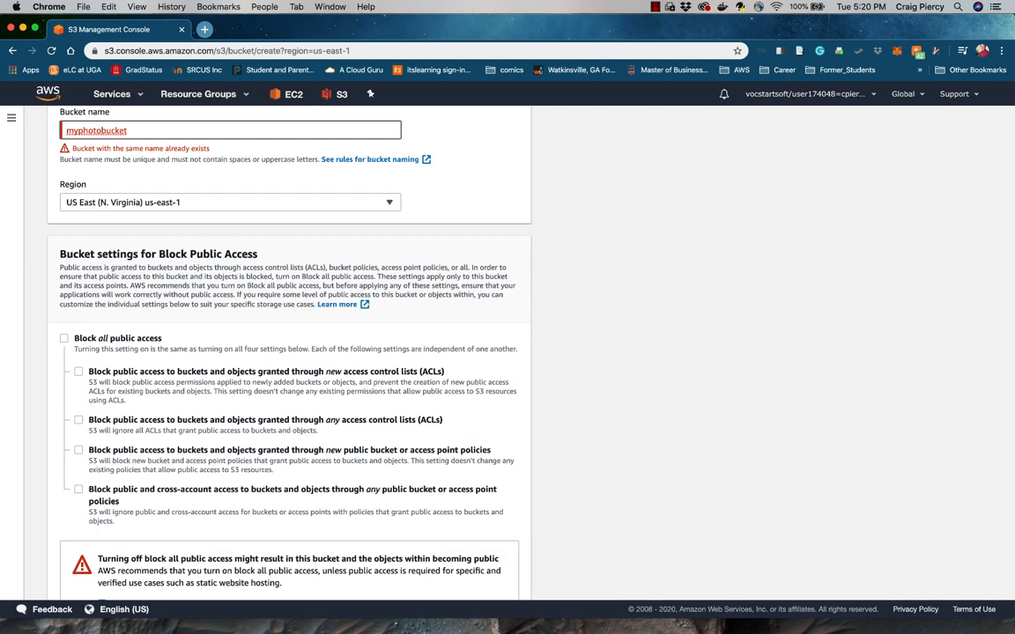
Step: Rename the bucket to capphotobucket and create it with public access allowed
{"action": "type", "text": "myphbucket"}
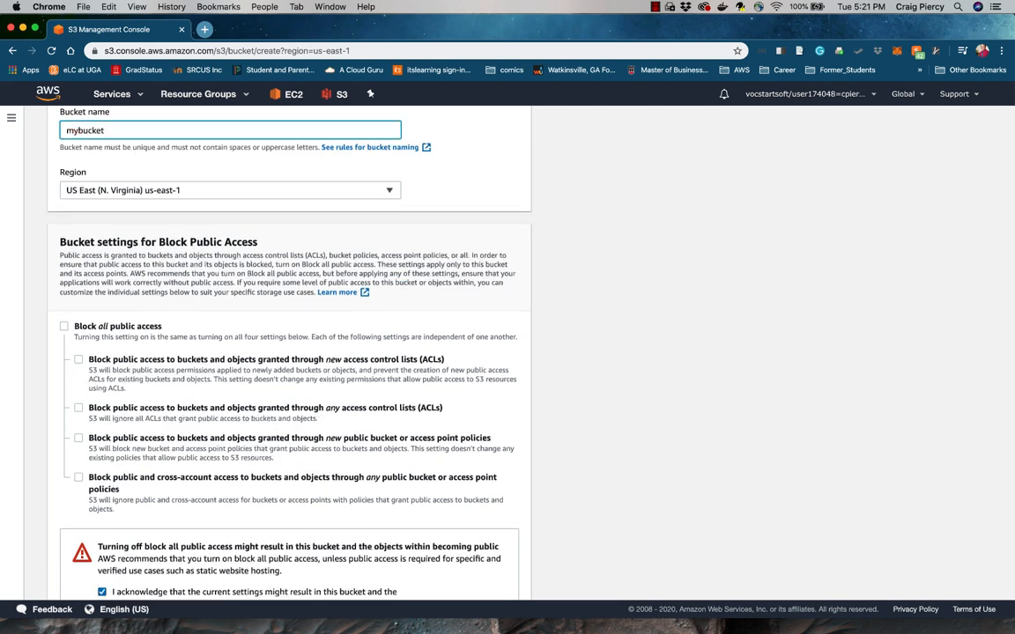
{"action": "key", "text": "Backspace"}
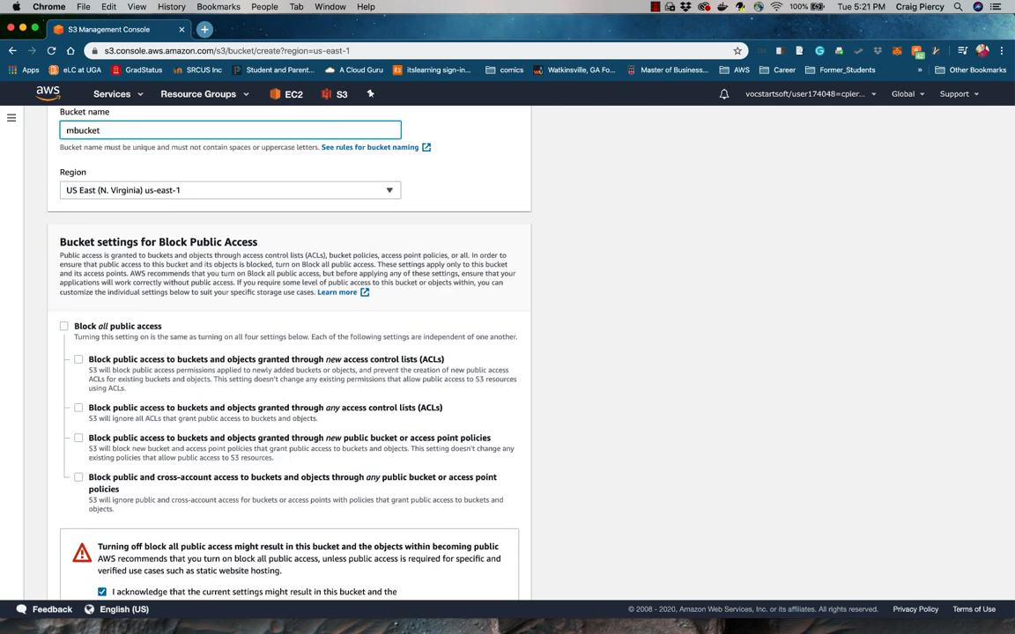
{"action": "type", "text": "cabucket"}
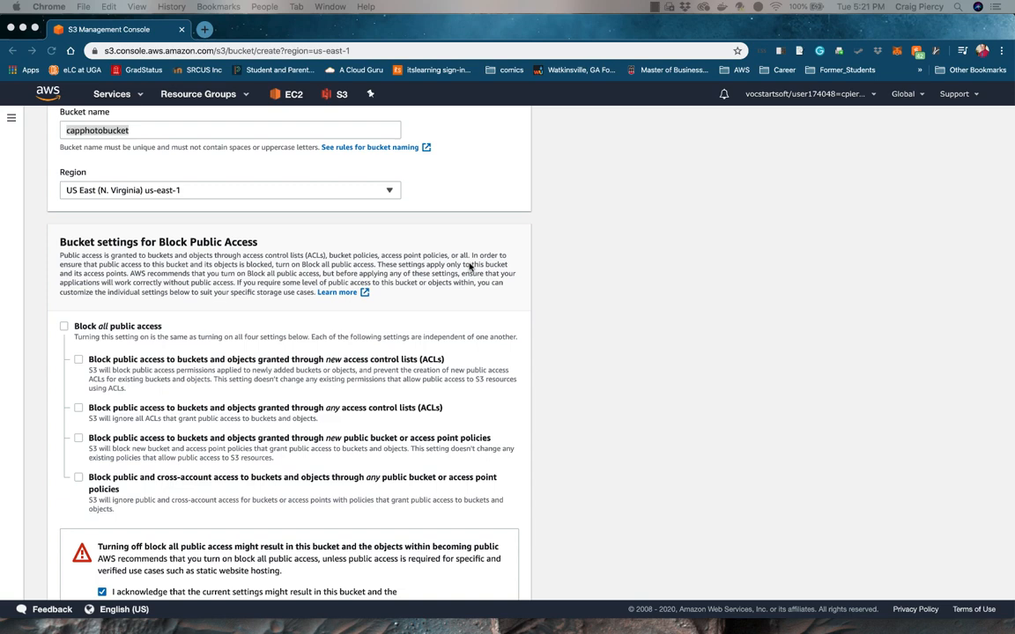
{"action": "scroll", "scroll_direction": "down", "scroll_amount": 3}
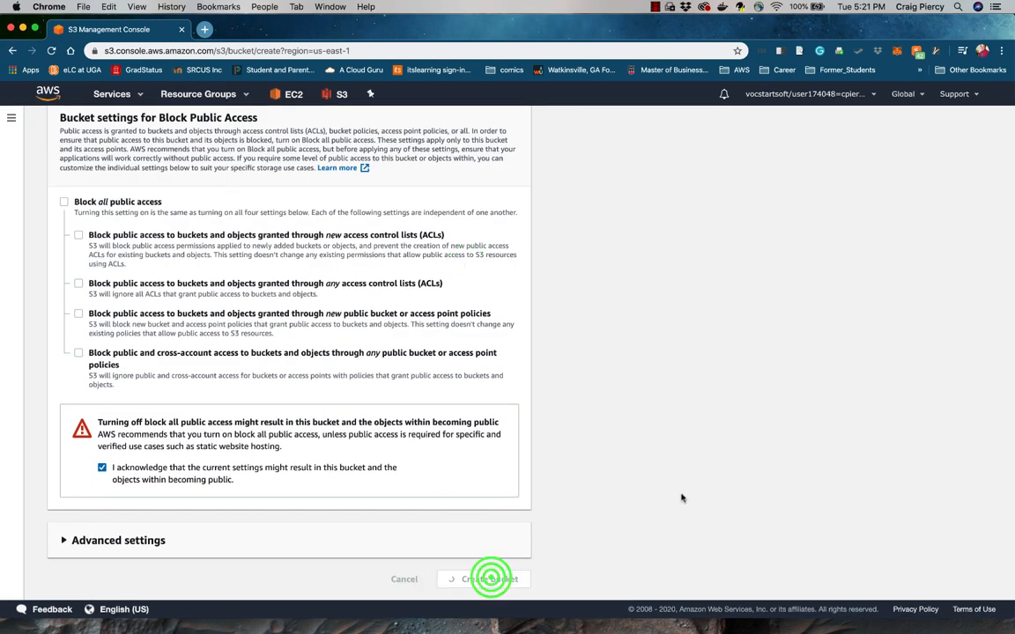
{"action": "left_click", "coordinate": [483, 578]}
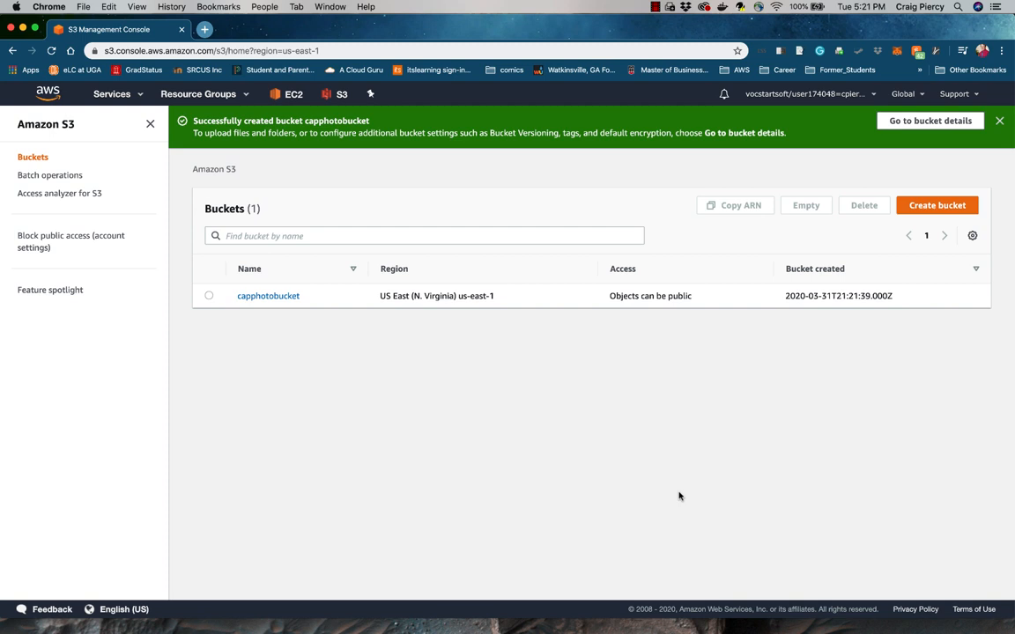
{"action": "mouse_move", "coordinate": [937, 204]}
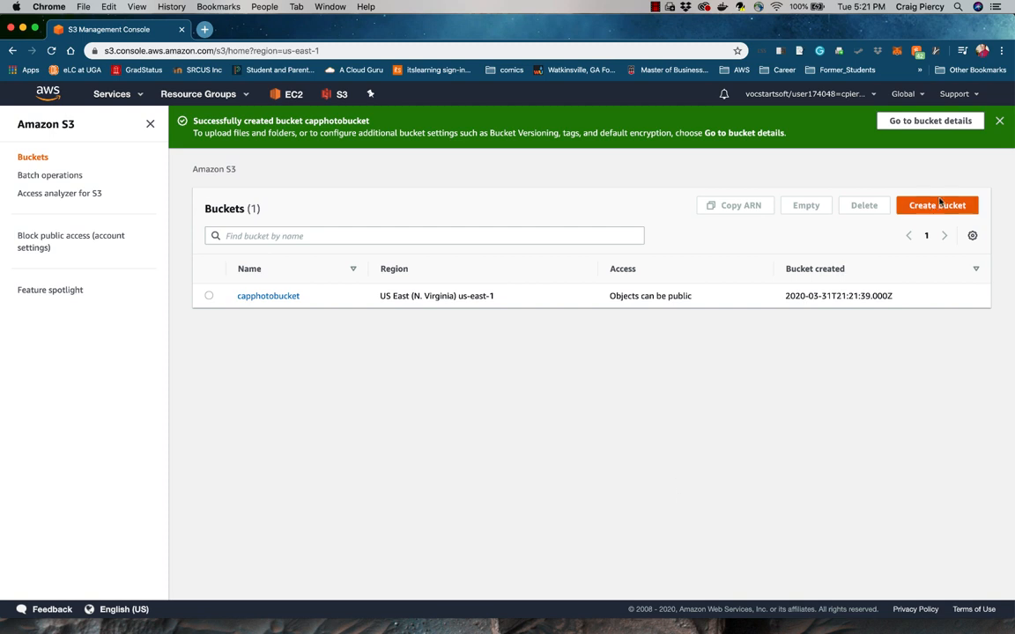
Step: Dismiss the success notice and enter the empty capphotobucket bucket
{"action": "left_click", "coordinate": [1001, 120]}
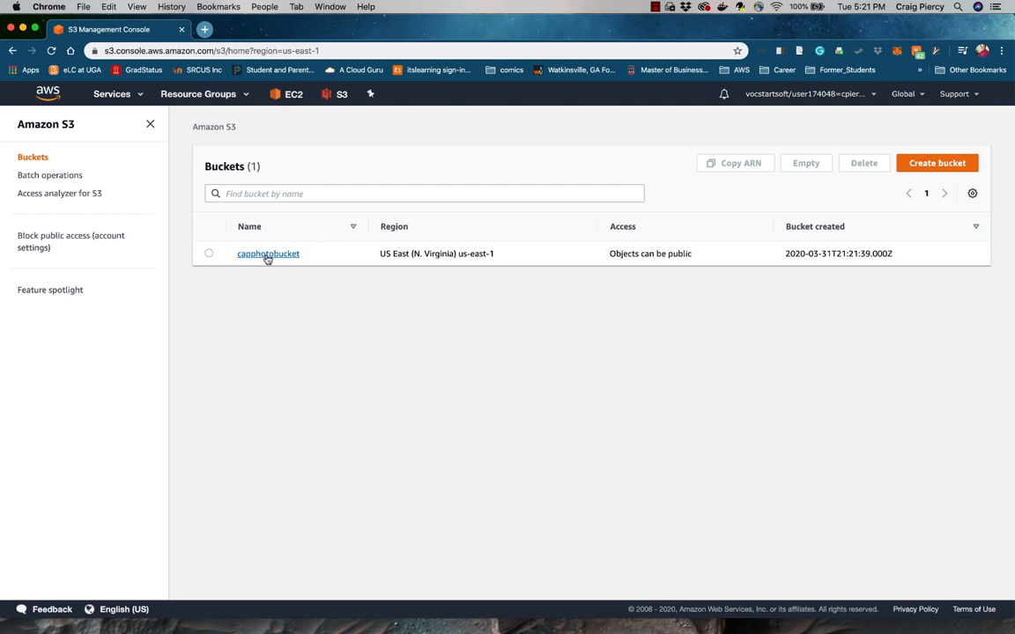
{"action": "left_click", "coordinate": [268, 254]}
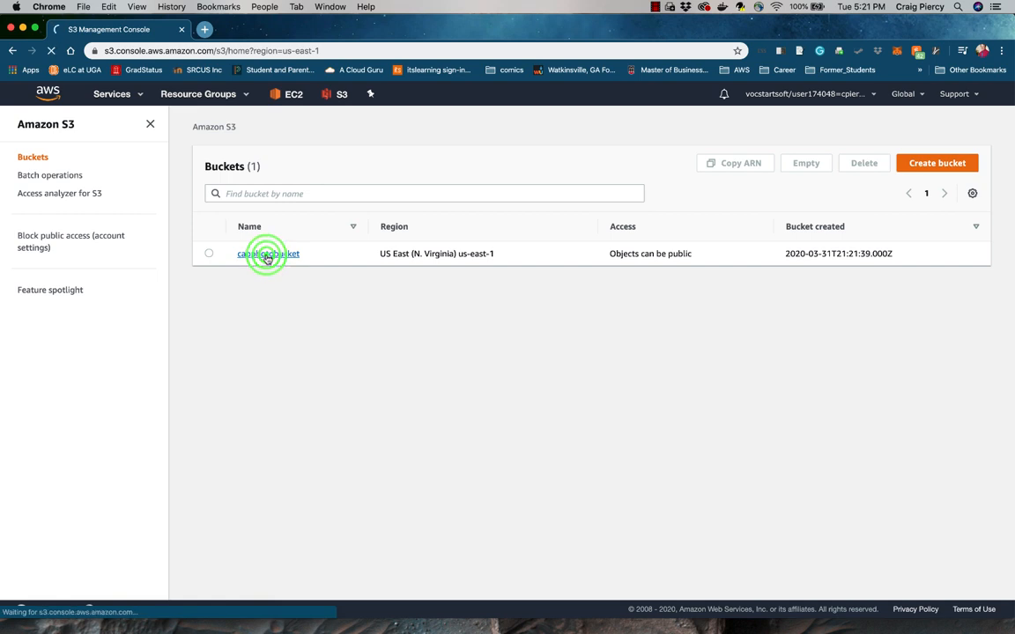
{"action": "left_click", "coordinate": [268, 253]}
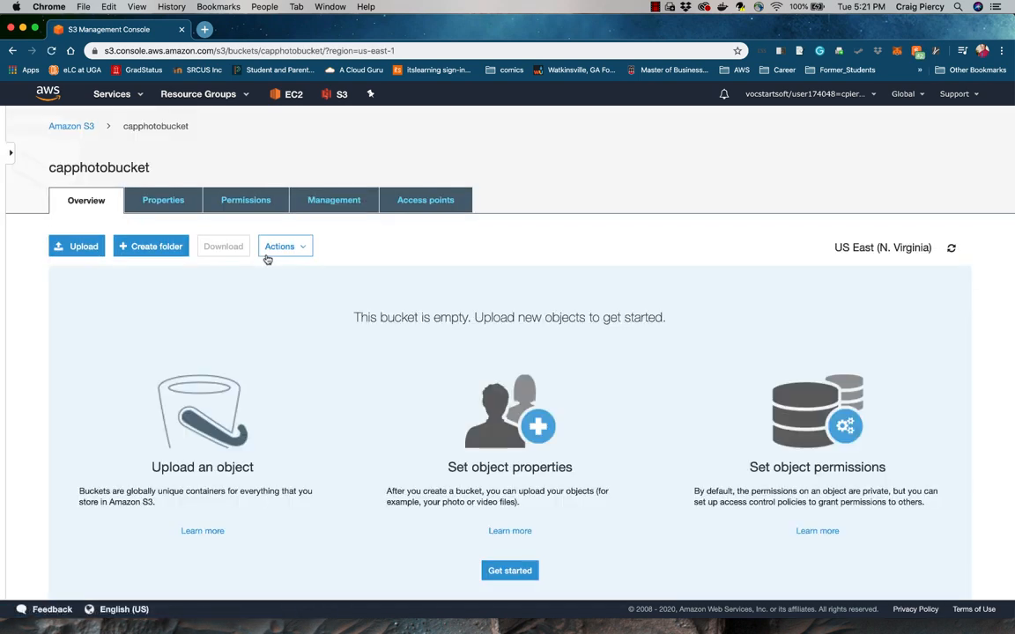
{"action": "mouse_move", "coordinate": [388, 254]}
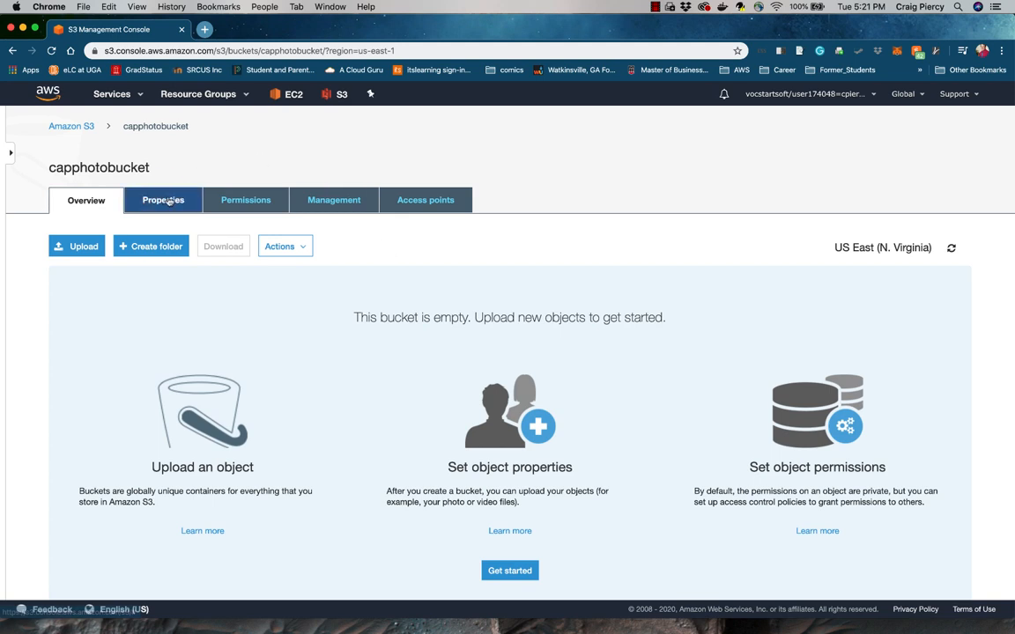
Step: Review capphotobucket's Properties, then move to its Permissions with public access unblocked
{"action": "left_click", "coordinate": [162, 201]}
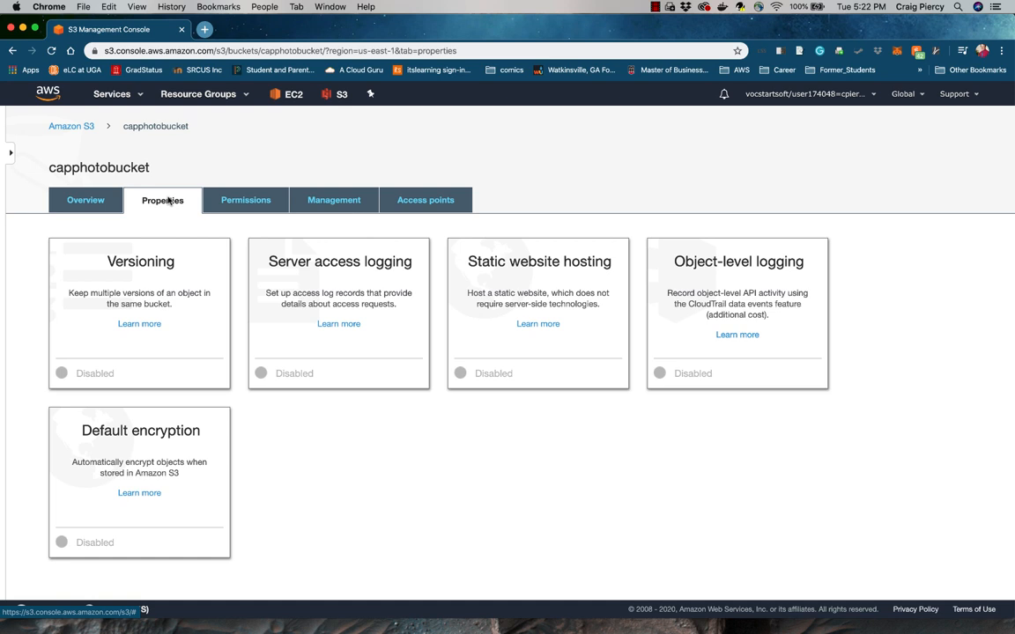
{"action": "mouse_move", "coordinate": [246, 201]}
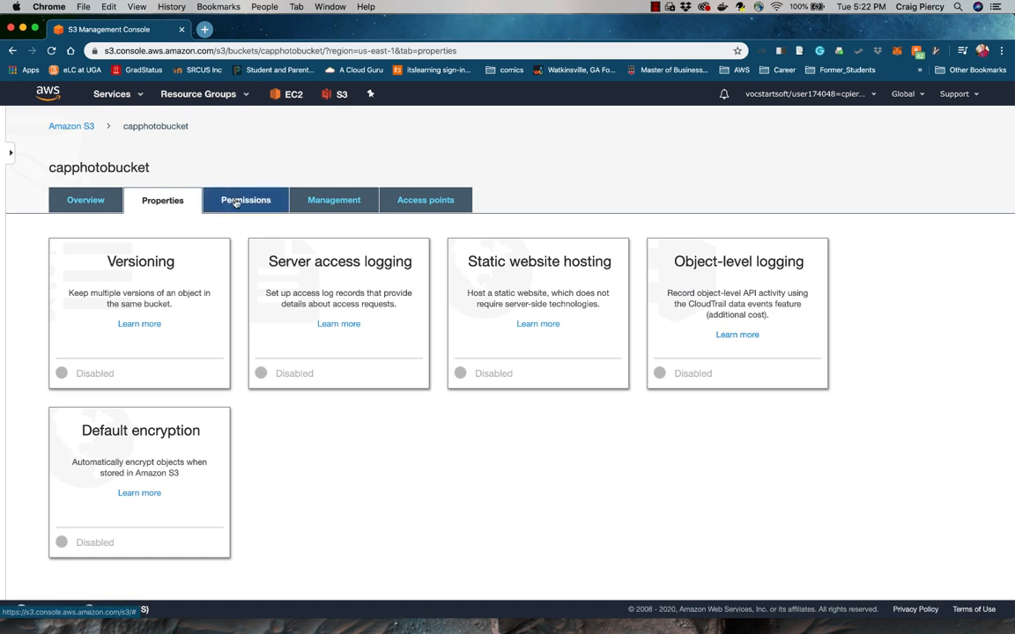
{"action": "left_click", "coordinate": [245, 200]}
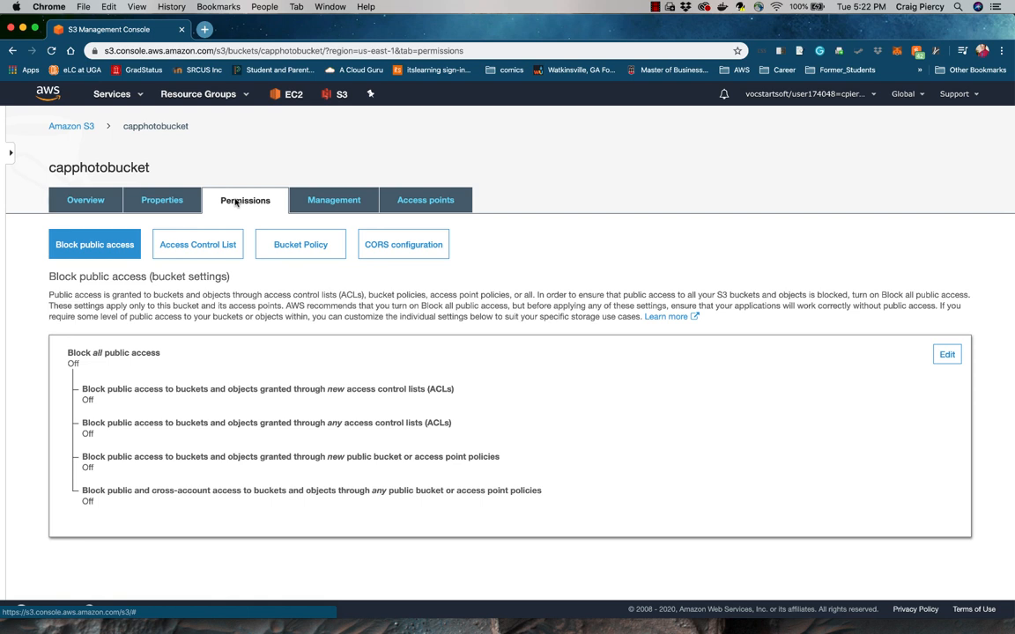
{"action": "mouse_move", "coordinate": [299, 243]}
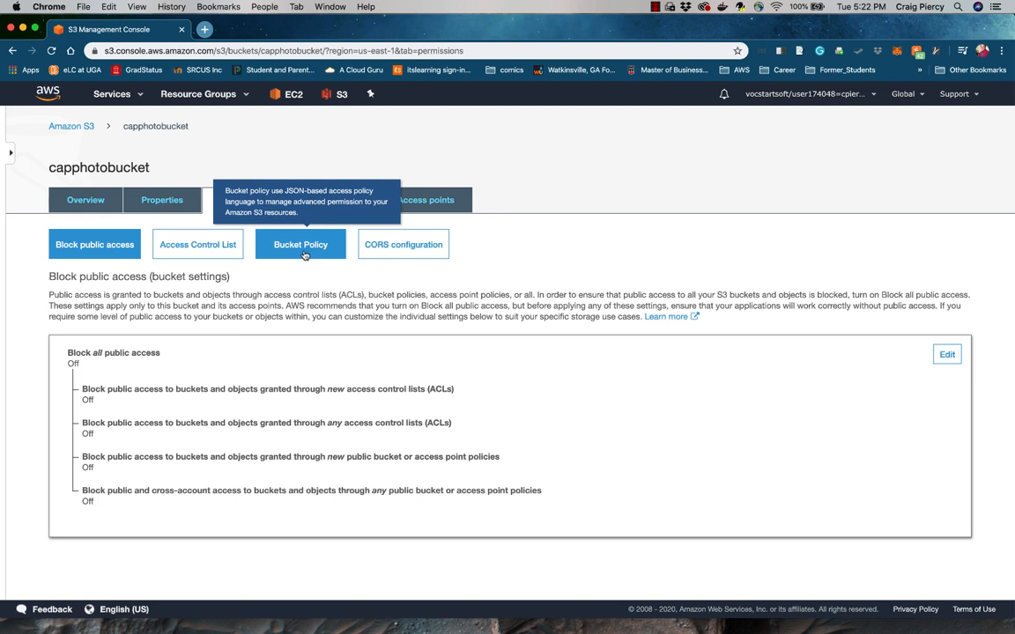
Step: Paste the AllowPublicRead policy and set its Resource bucket name to capphotobucket
{"action": "left_click", "coordinate": [300, 243]}
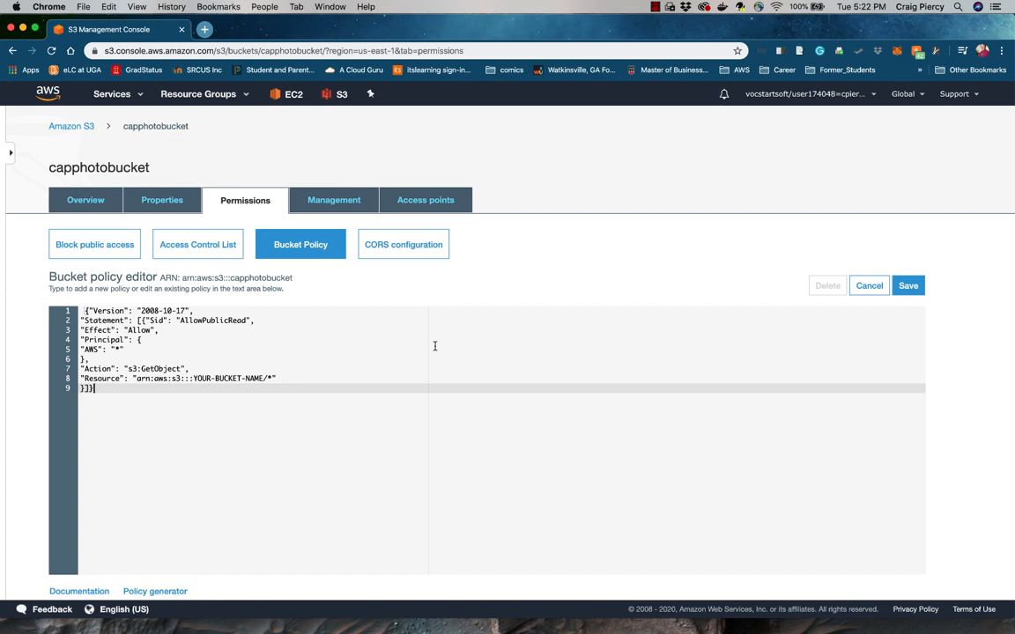
{"action": "mouse_move", "coordinate": [298, 359]}
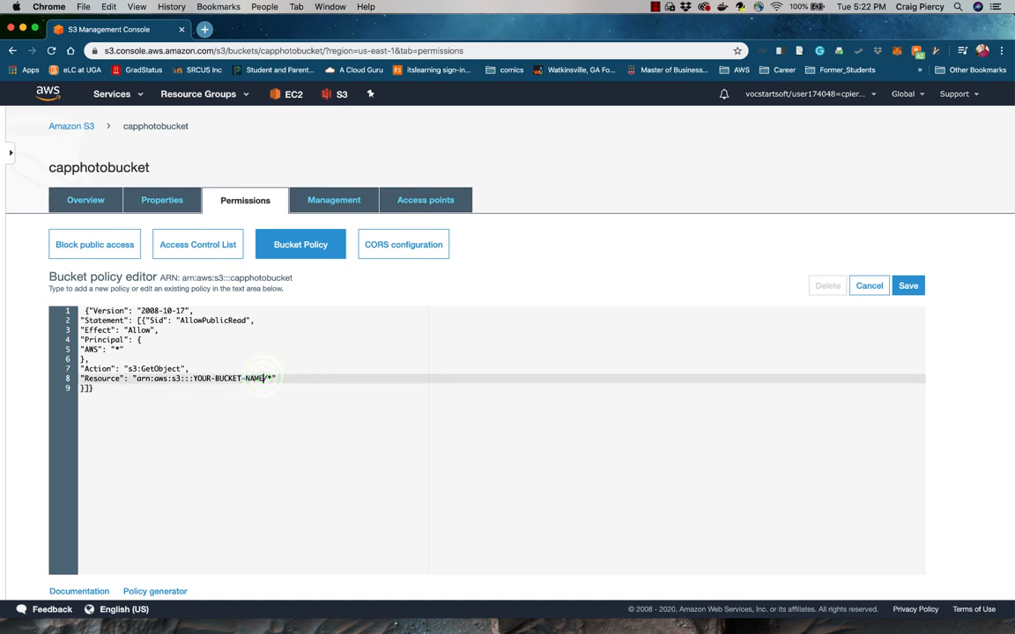
{"action": "key", "text": "Backspace"}
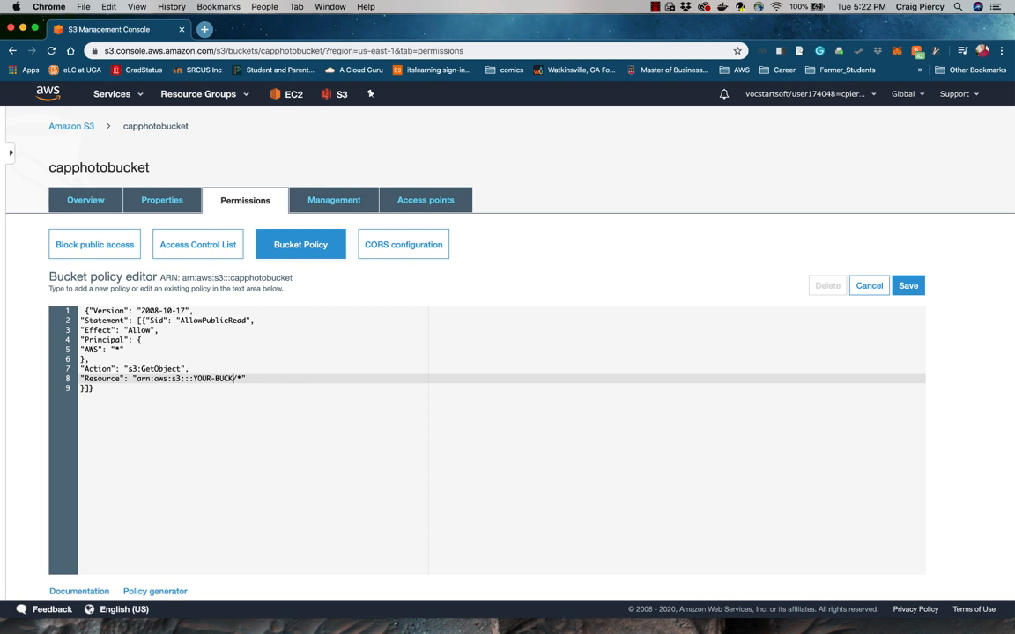
{"action": "key", "text": "Backspace"}
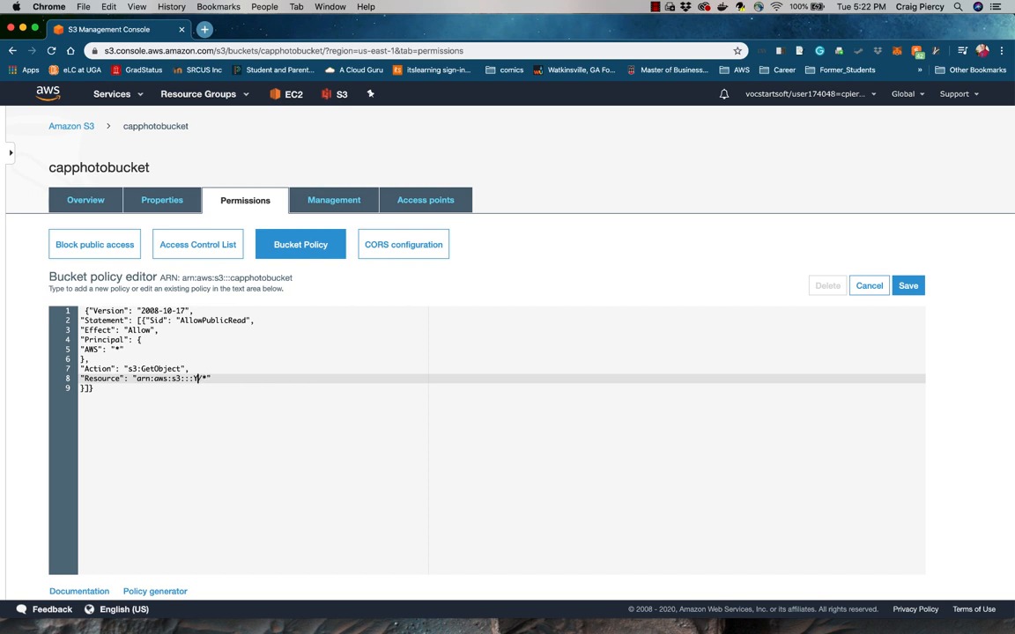
{"action": "type", "text": "capphotobucket"}
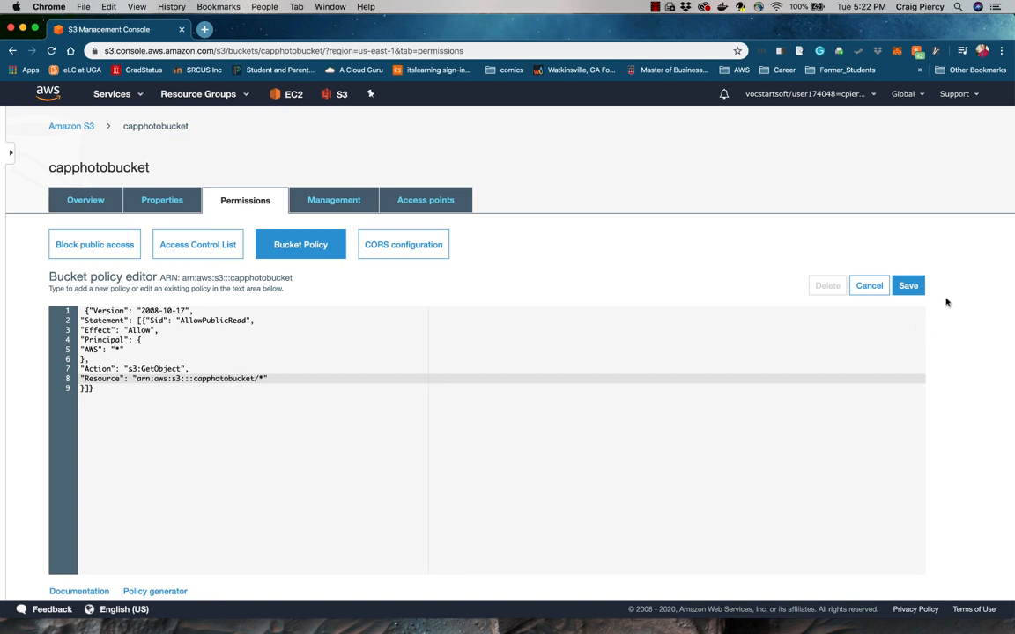
Step: Save the policy so capphotobucket shows the 'This bucket has public access' warning
{"action": "left_click", "coordinate": [909, 285]}
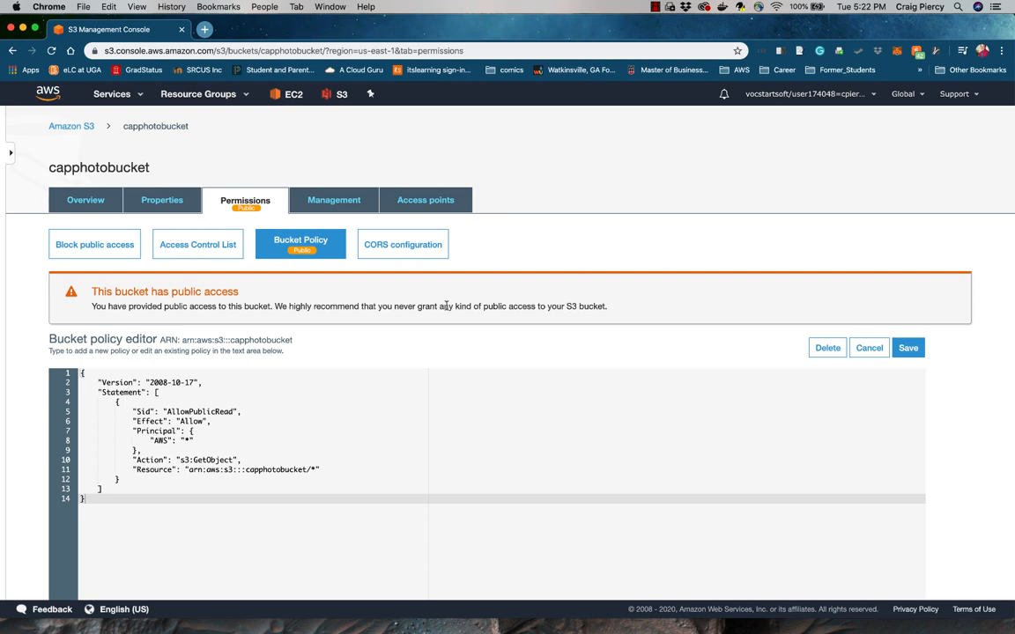
{"action": "scroll", "scroll_direction": "down", "scroll_amount": 3}
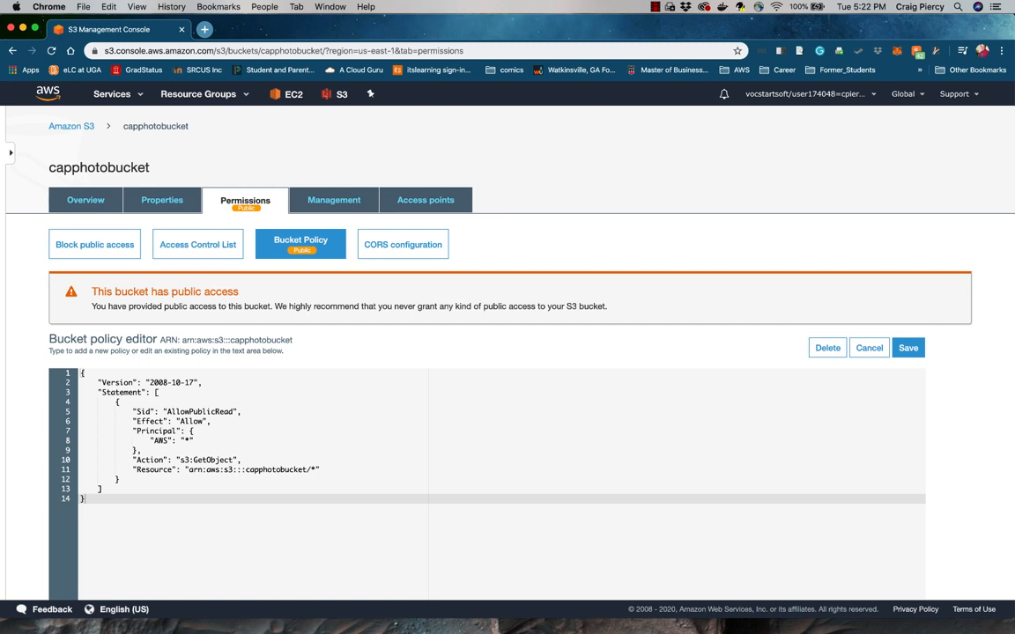
{"action": "mouse_move", "coordinate": [99, 144]}
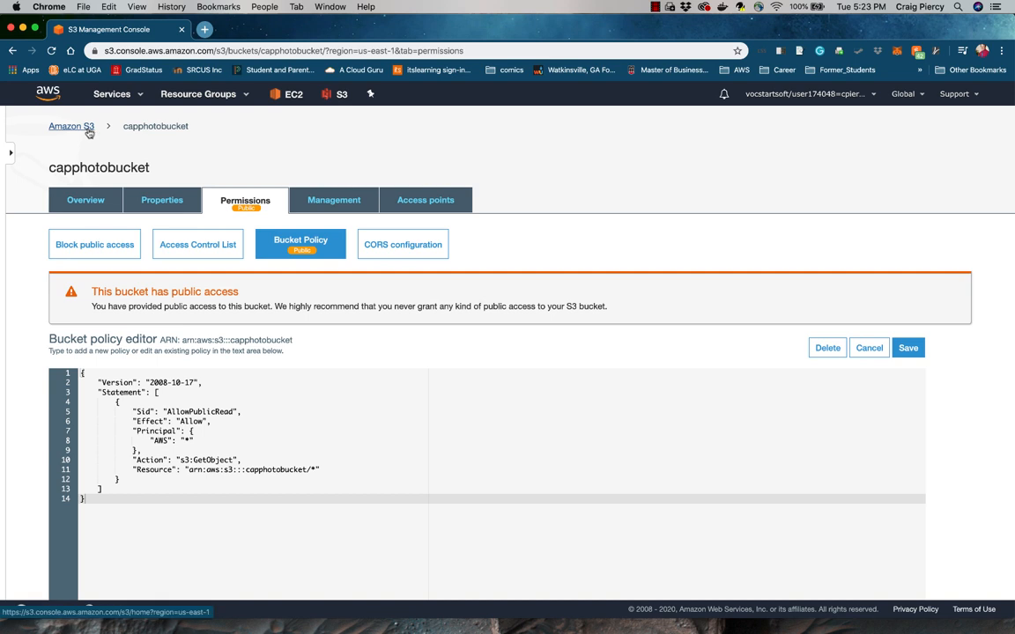
Step: From the bucket Overview, start an upload and add IMG_0415.jpg from Finder
{"action": "left_click", "coordinate": [85, 201]}
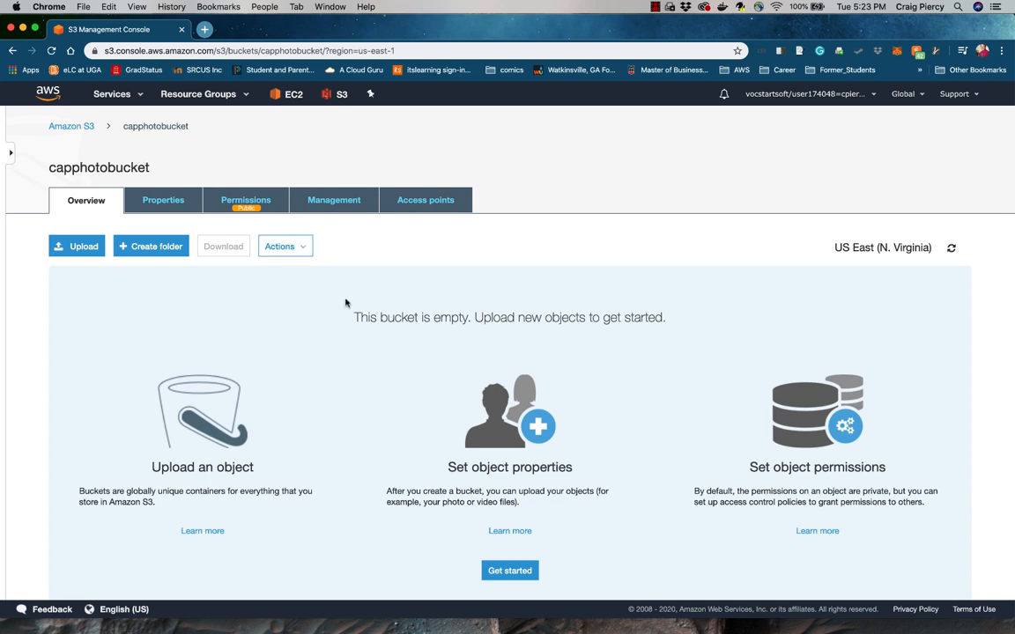
{"action": "mouse_move", "coordinate": [172, 425]}
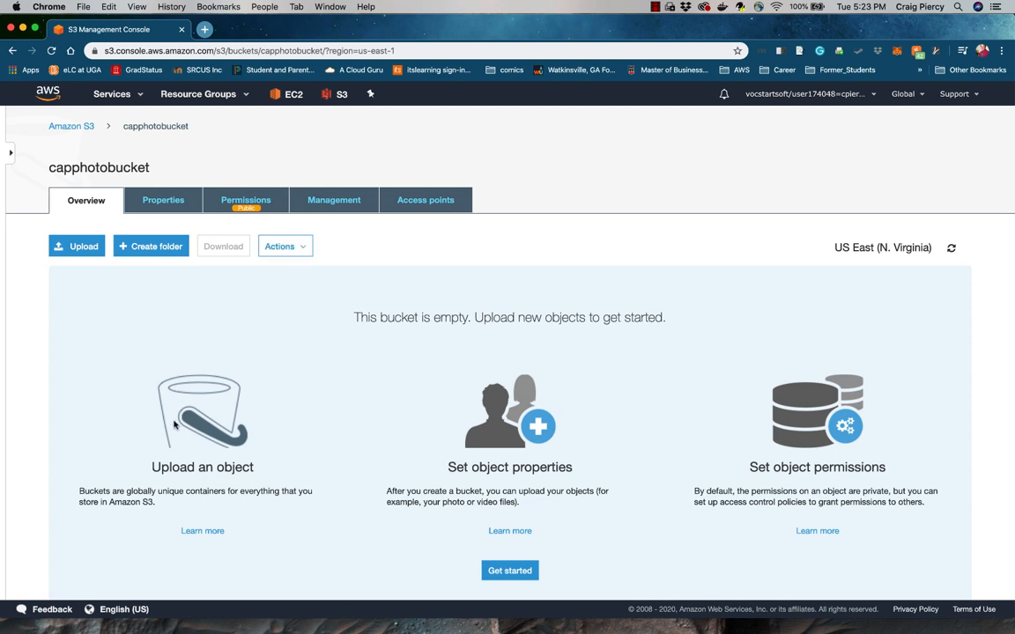
{"action": "mouse_move", "coordinate": [134, 310]}
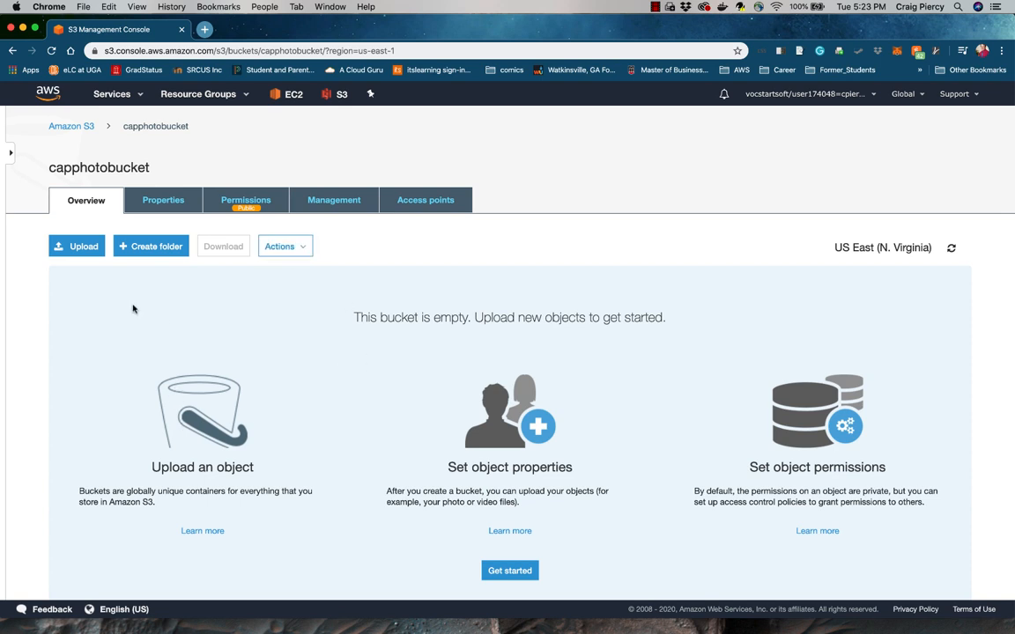
{"action": "left_click", "coordinate": [77, 247]}
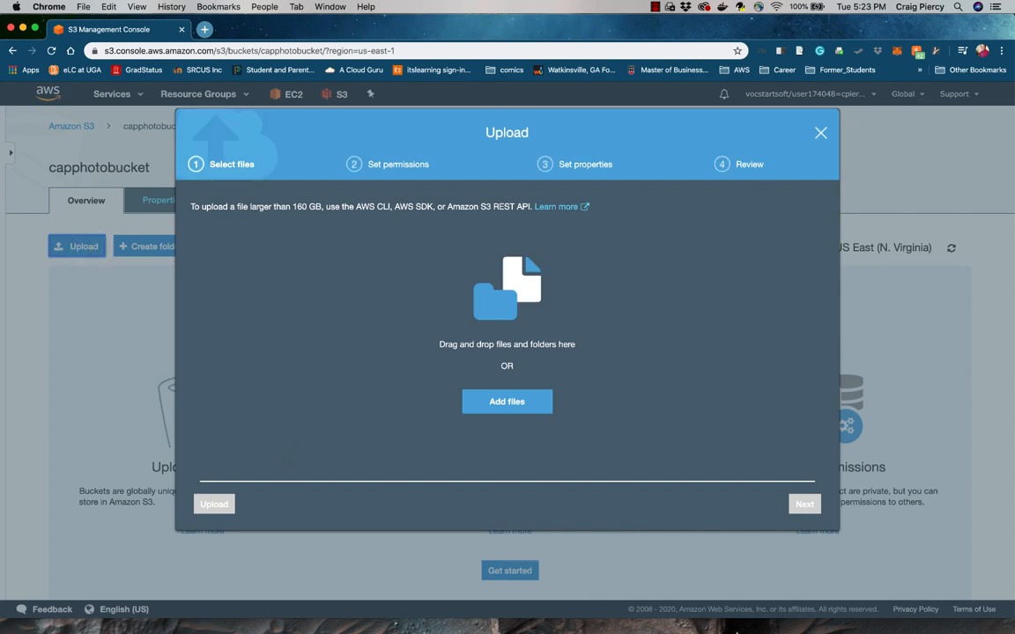
{"action": "mouse_move", "coordinate": [303, 609]}
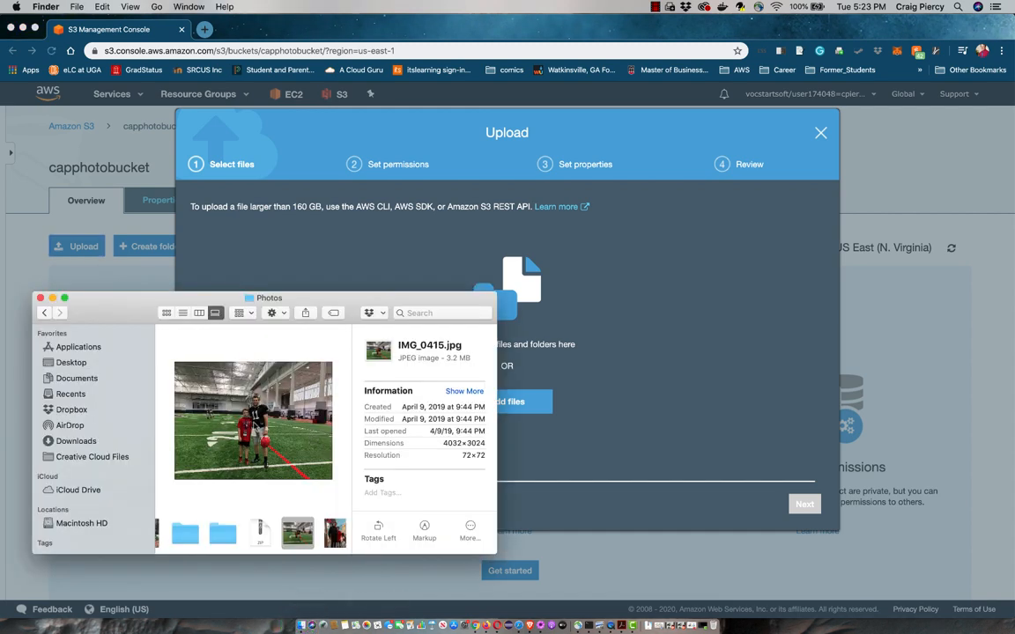
{"action": "left_click_drag", "start_coordinate": [254, 419], "coordinate": [581, 299]}
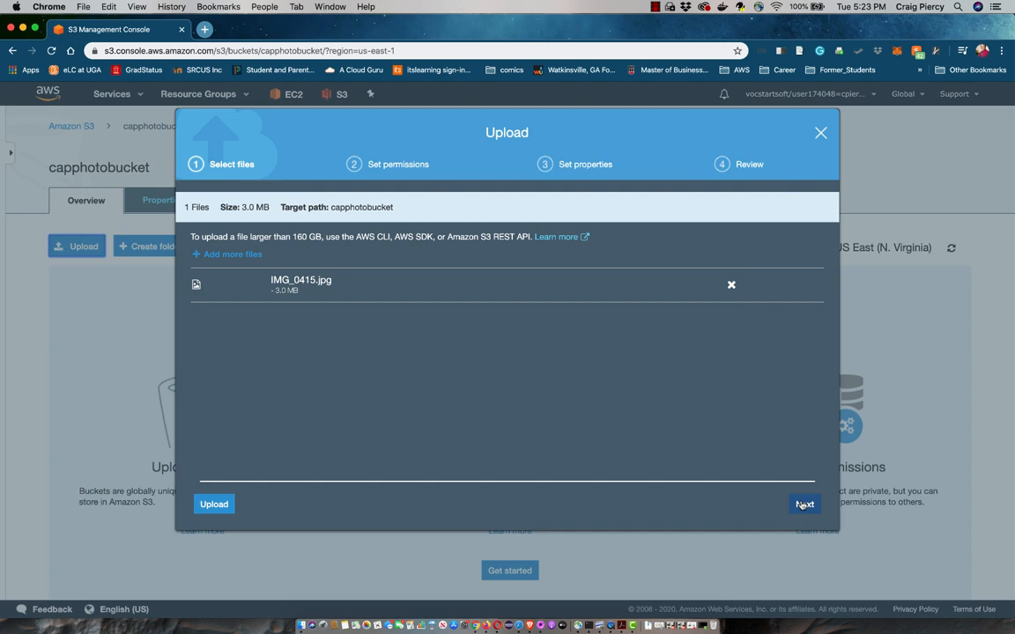
Step: Upload IMG_0415.jpg with default permissions and Standard storage class
{"action": "left_click", "coordinate": [803, 504]}
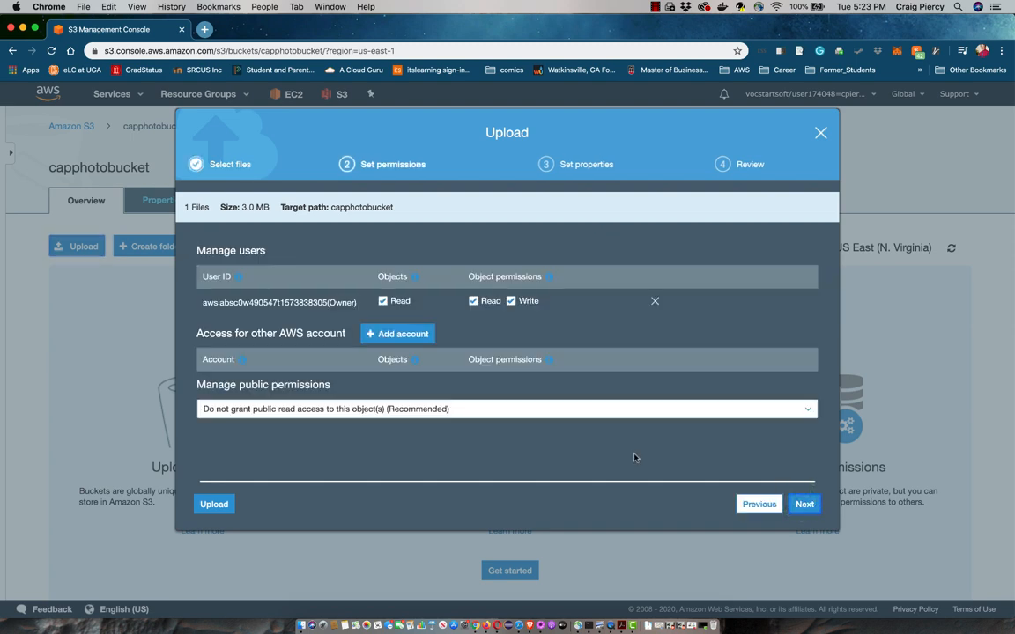
{"action": "mouse_move", "coordinate": [613, 454]}
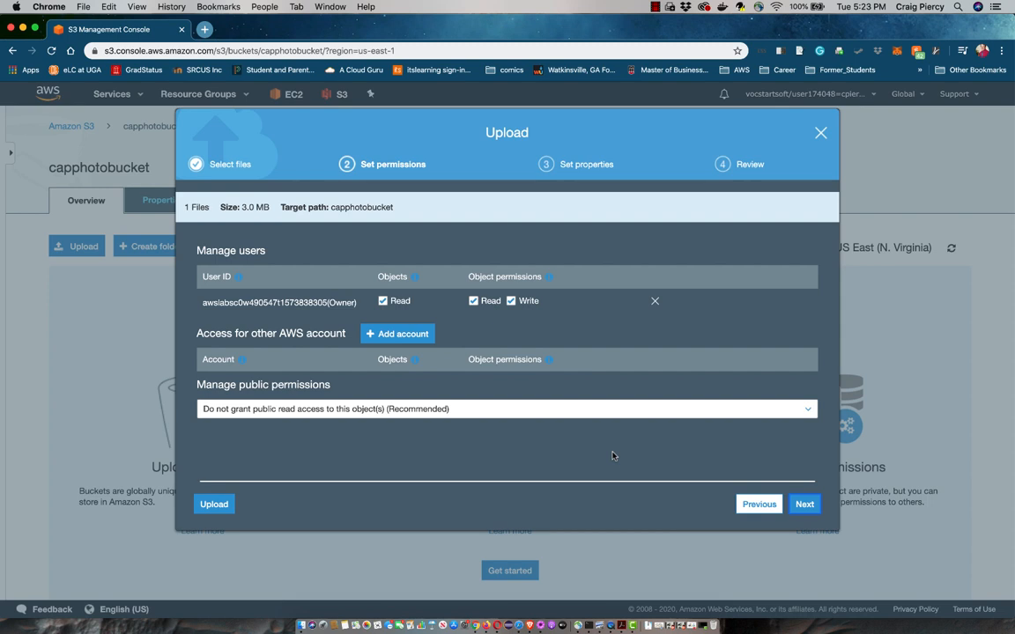
{"action": "left_click", "coordinate": [804, 504]}
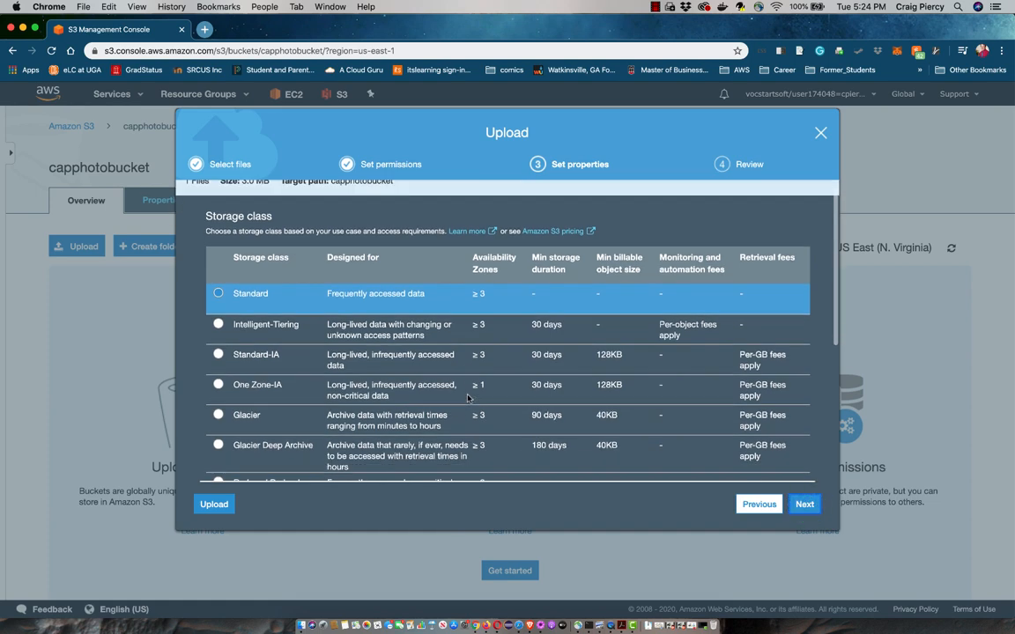
{"action": "scroll", "scroll_direction": "down", "scroll_amount": 3}
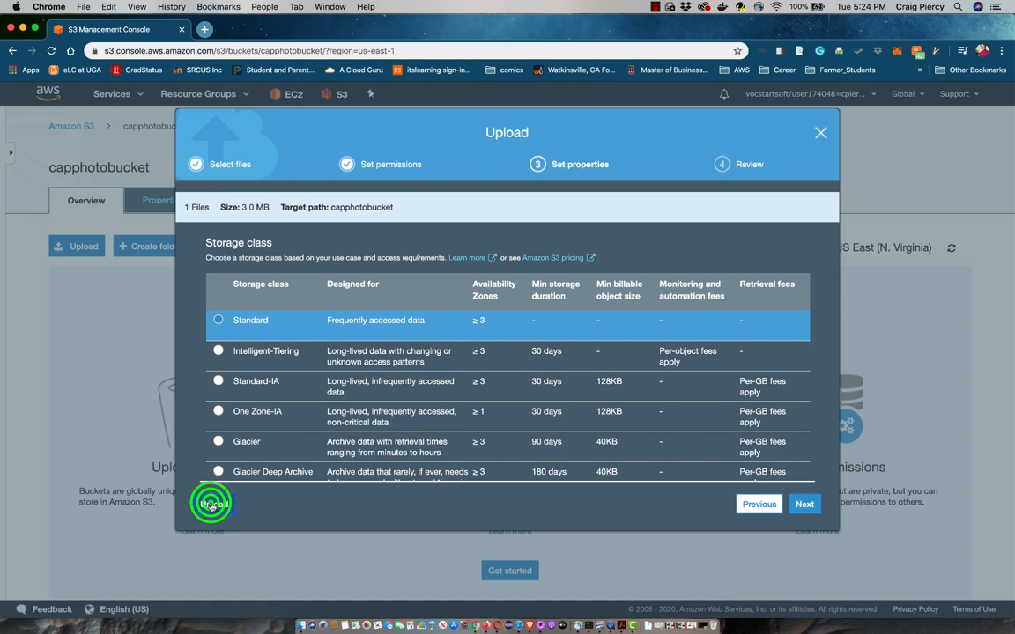
{"action": "left_click", "coordinate": [804, 504]}
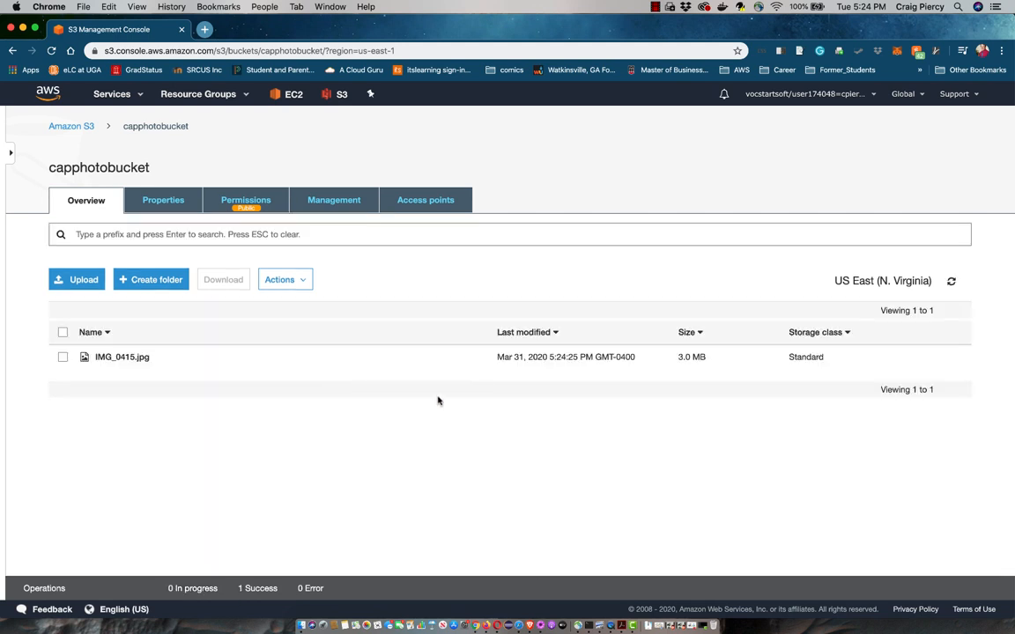
{"action": "mouse_move", "coordinate": [64, 356]}
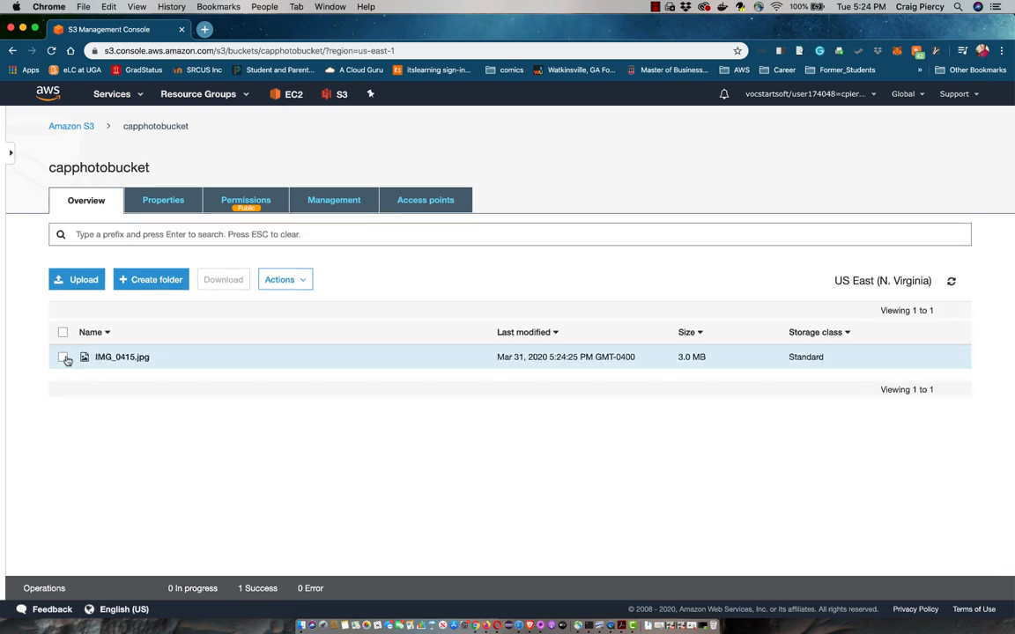
Step: Copy the object URL of IMG_0415.jpg from its details in capphotobucket
{"action": "left_click", "coordinate": [63, 356]}
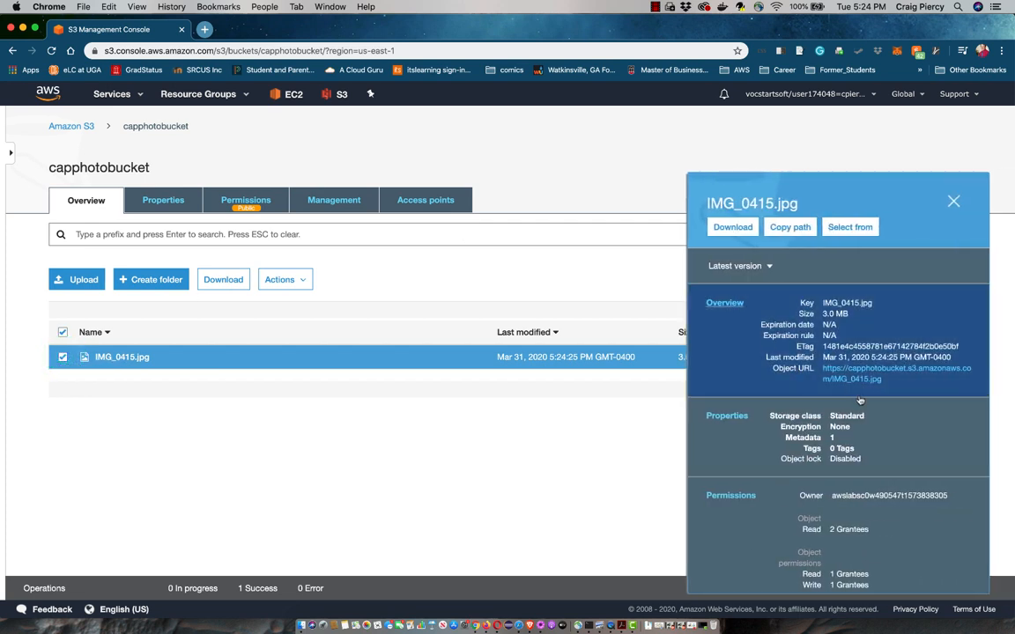
{"action": "mouse_move", "coordinate": [927, 391]}
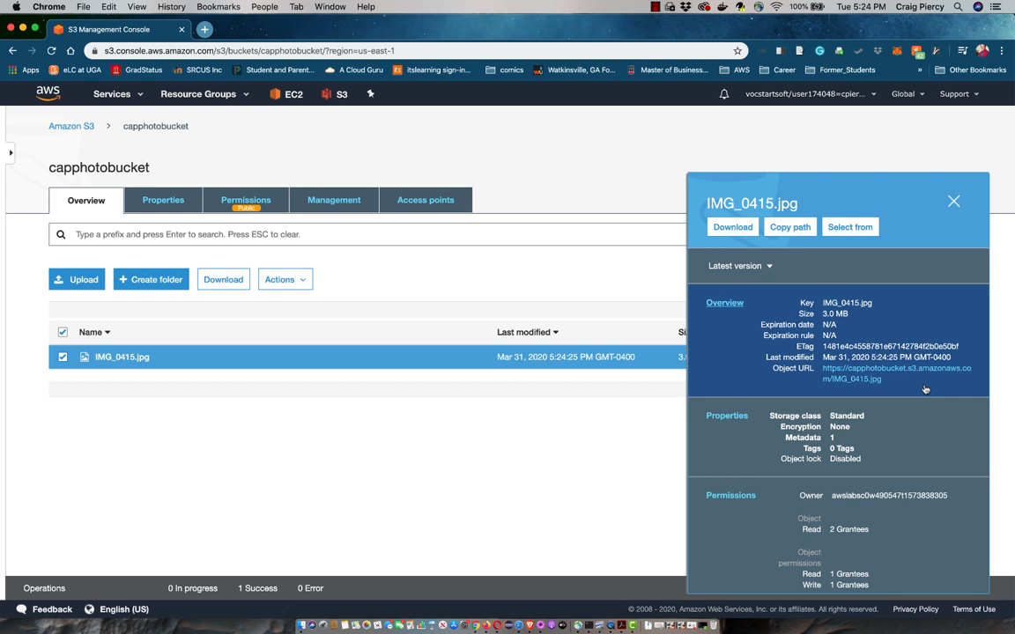
{"action": "right_click", "coordinate": [896, 368]}
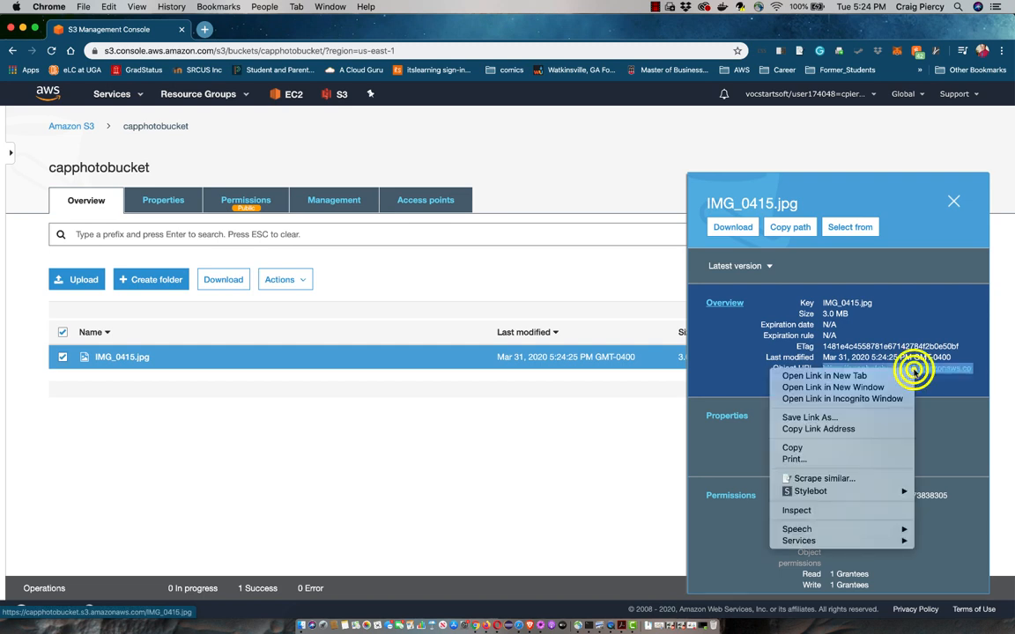
{"action": "left_click", "coordinate": [597, 125]}
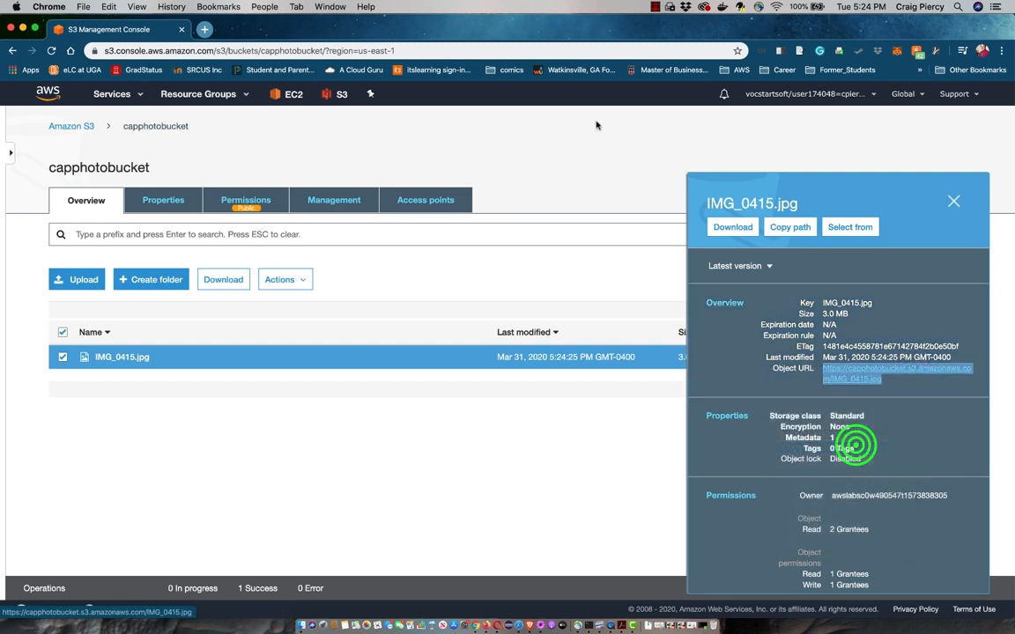
Step: Load capphotobucket.s3.amazonaws.com/IMG_0415.jpg in a new Chrome tab
{"action": "left_click", "coordinate": [209, 28]}
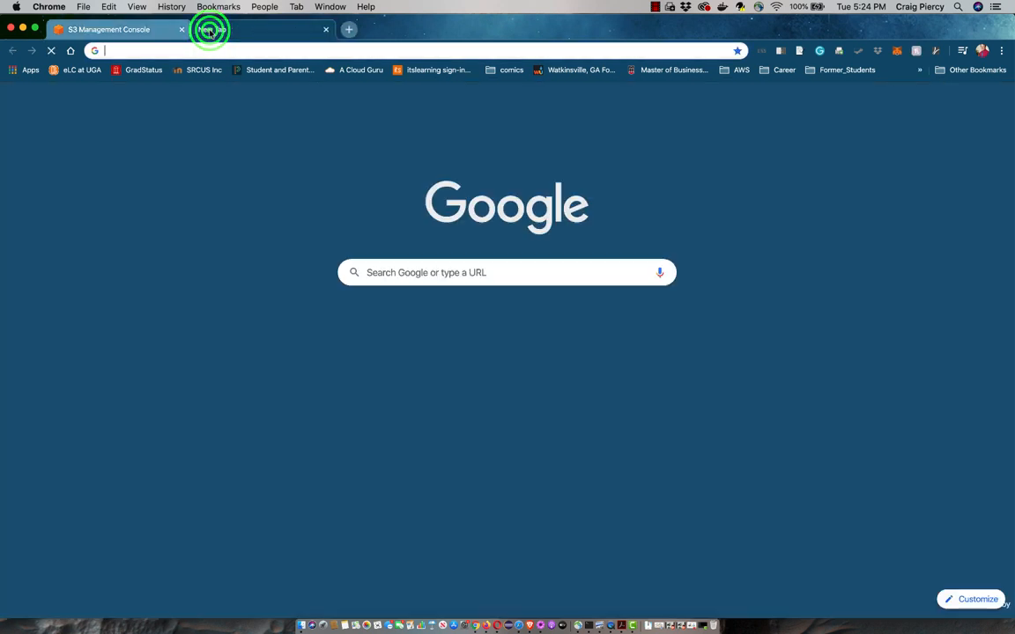
{"action": "left_click", "coordinate": [212, 28]}
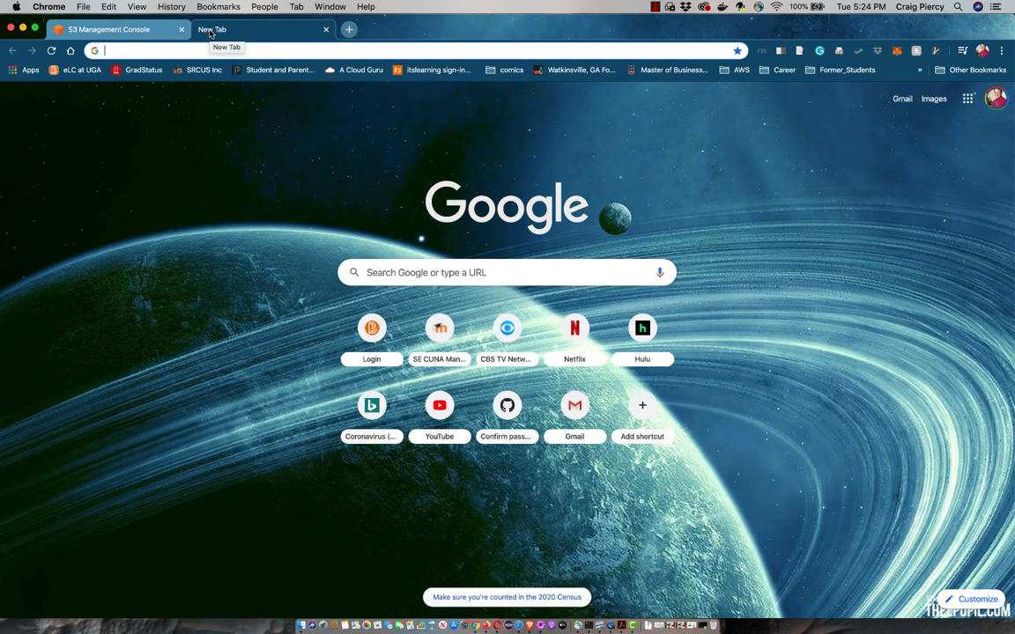
{"action": "type", "text": "capphotobucket.s3.amazonaws.com/IMG_0415.jpg"}
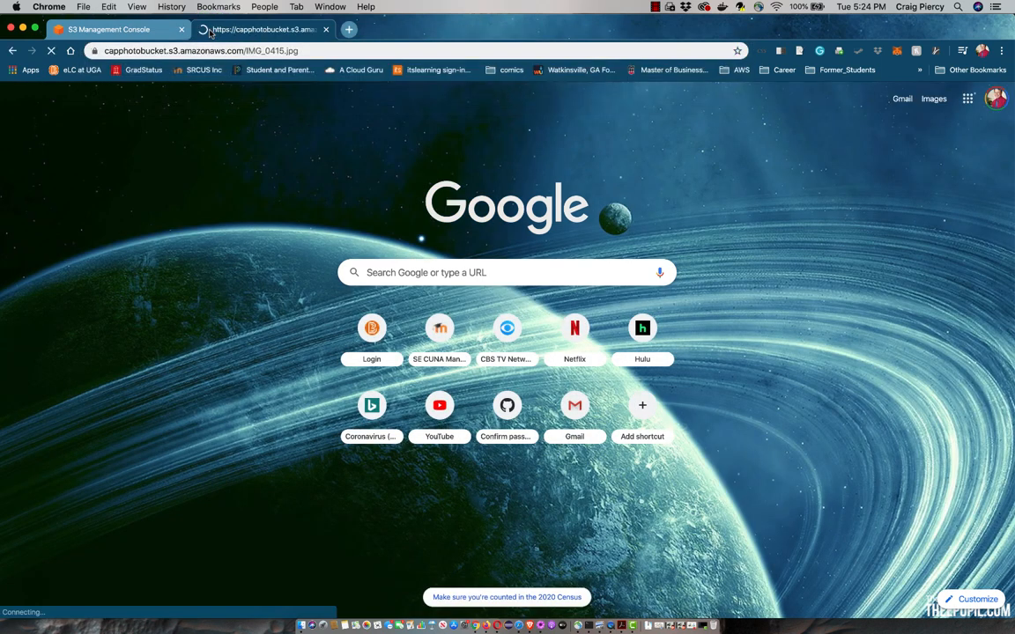